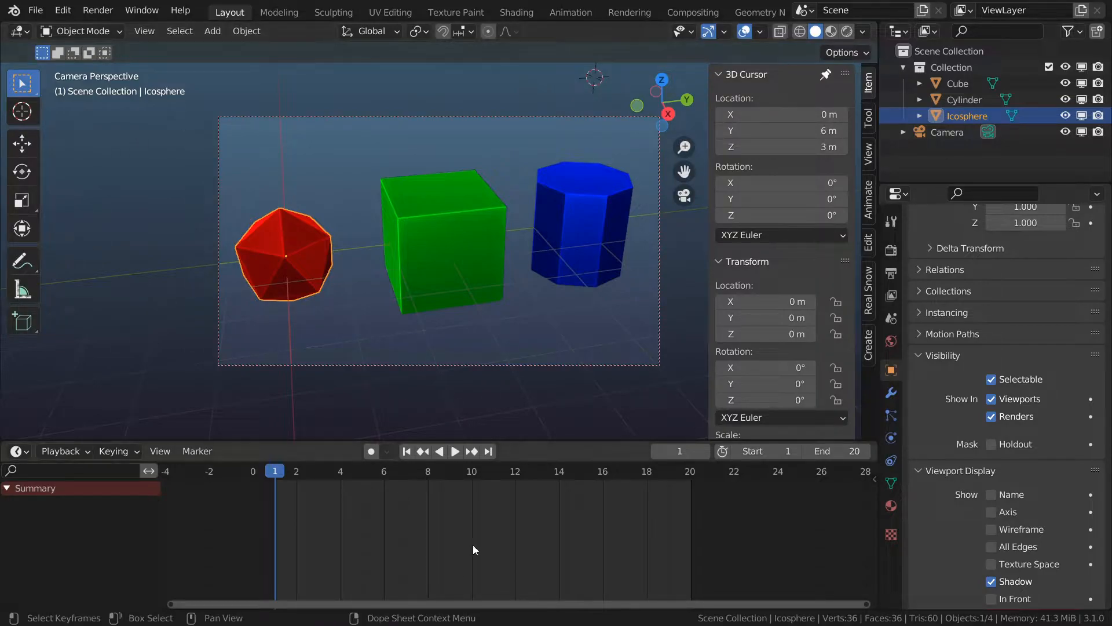
pyautogui.moveTo(433, 370)
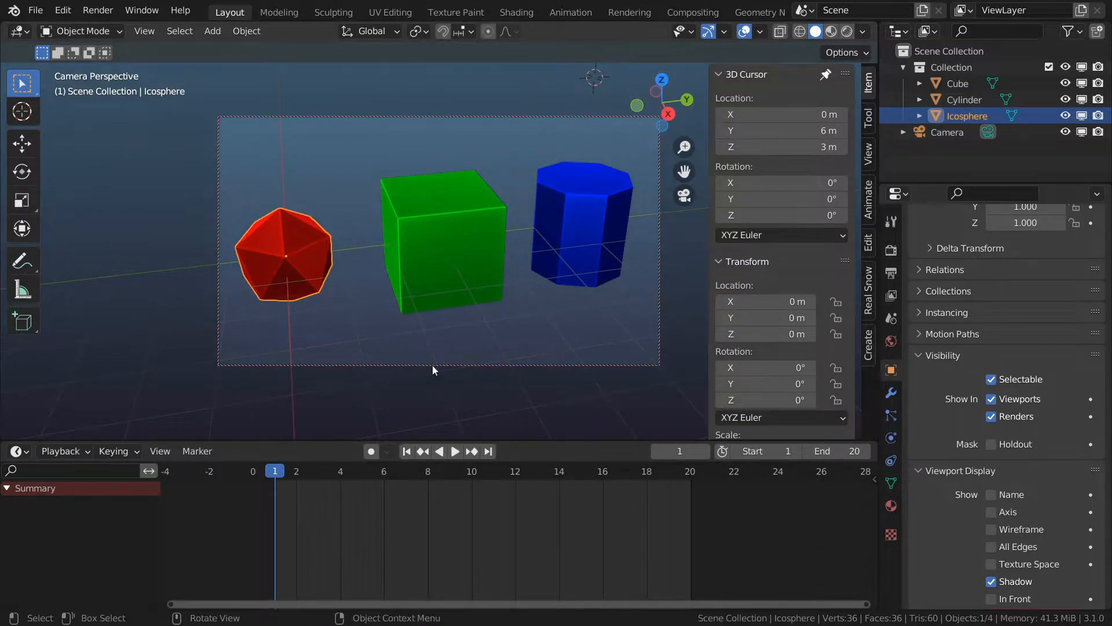
pyautogui.moveTo(322, 222)
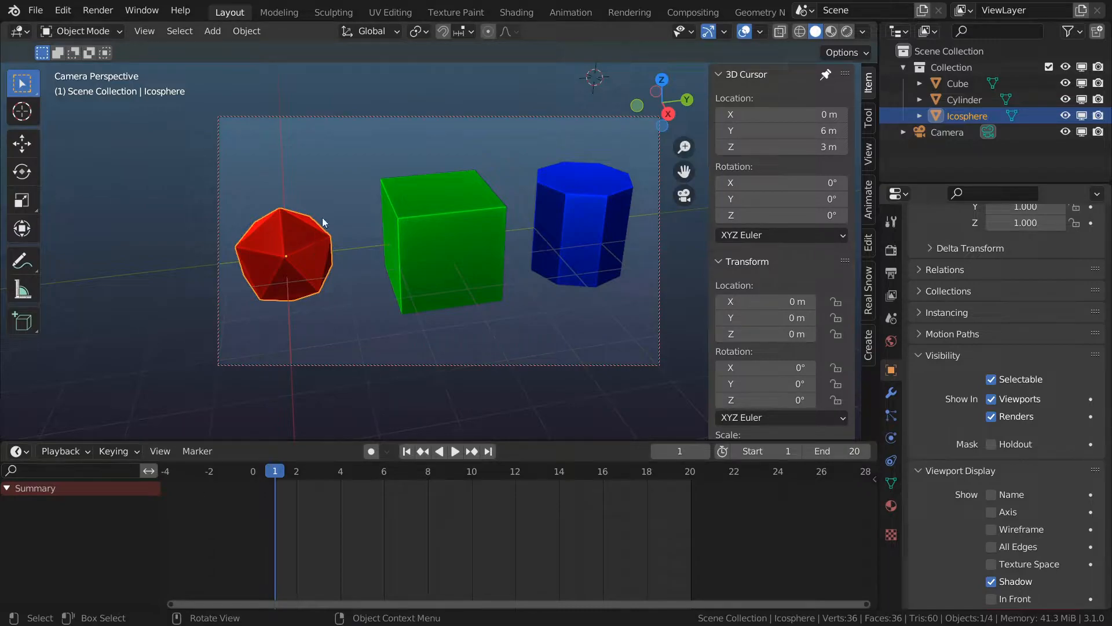
pyautogui.moveTo(229, 146)
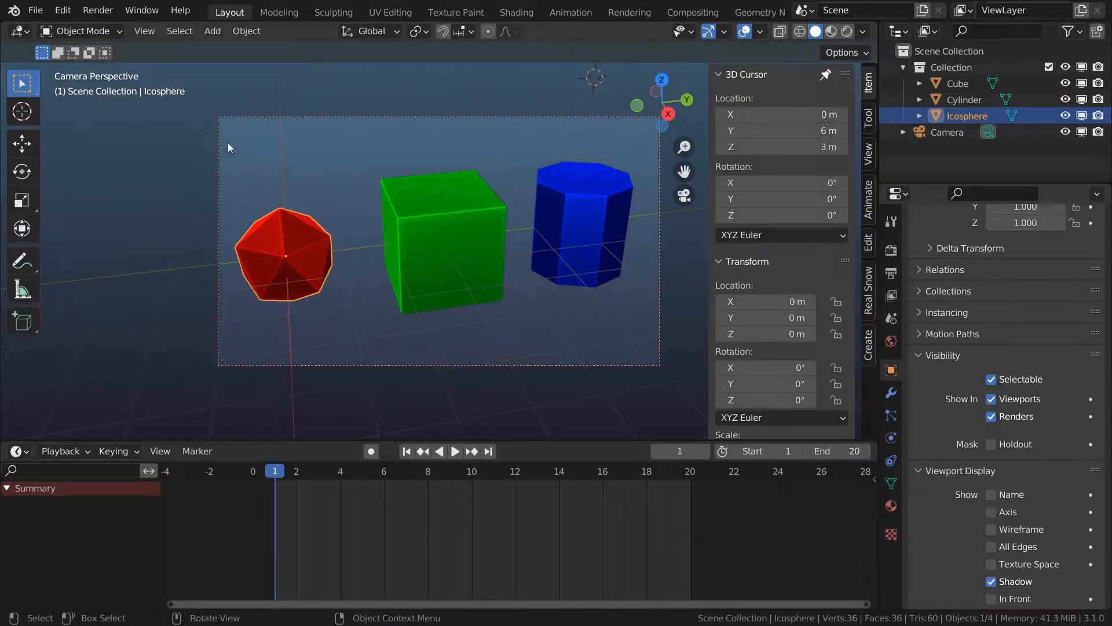
pyautogui.moveTo(268, 126)
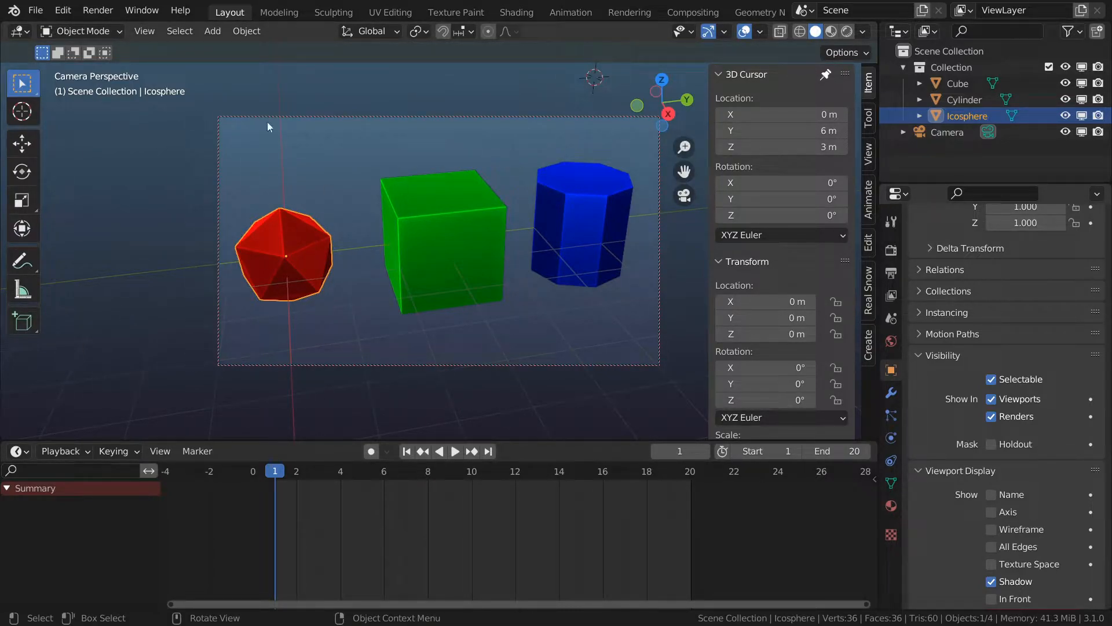
pyautogui.moveTo(780, 182)
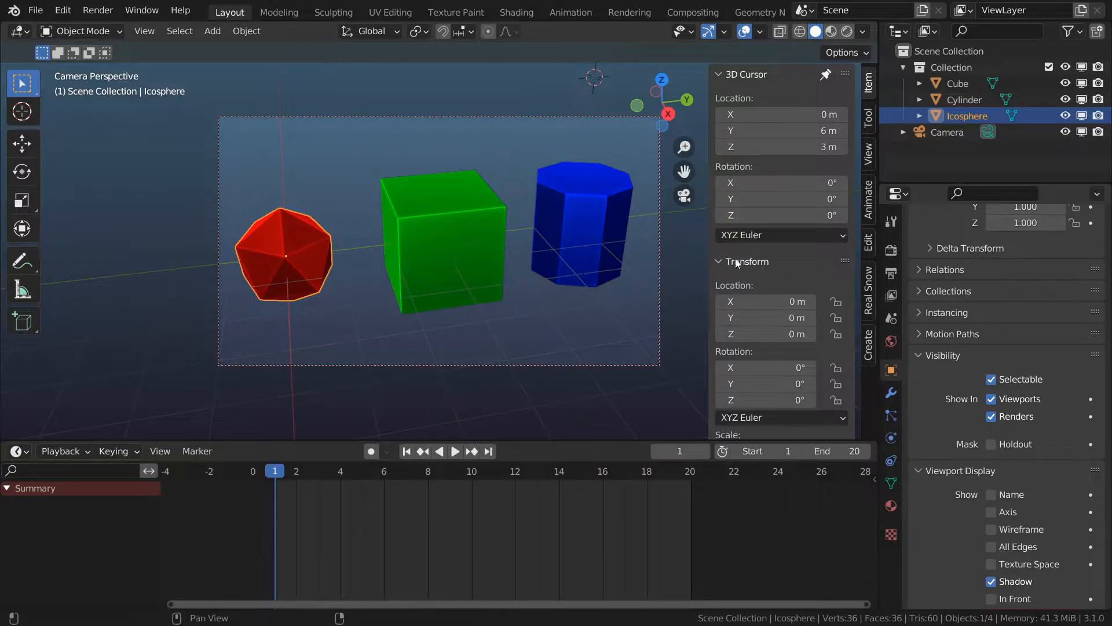
# Open the icosphere's Viewport Display colour picker and close it, keeping the colour red
pyautogui.scroll(-3)
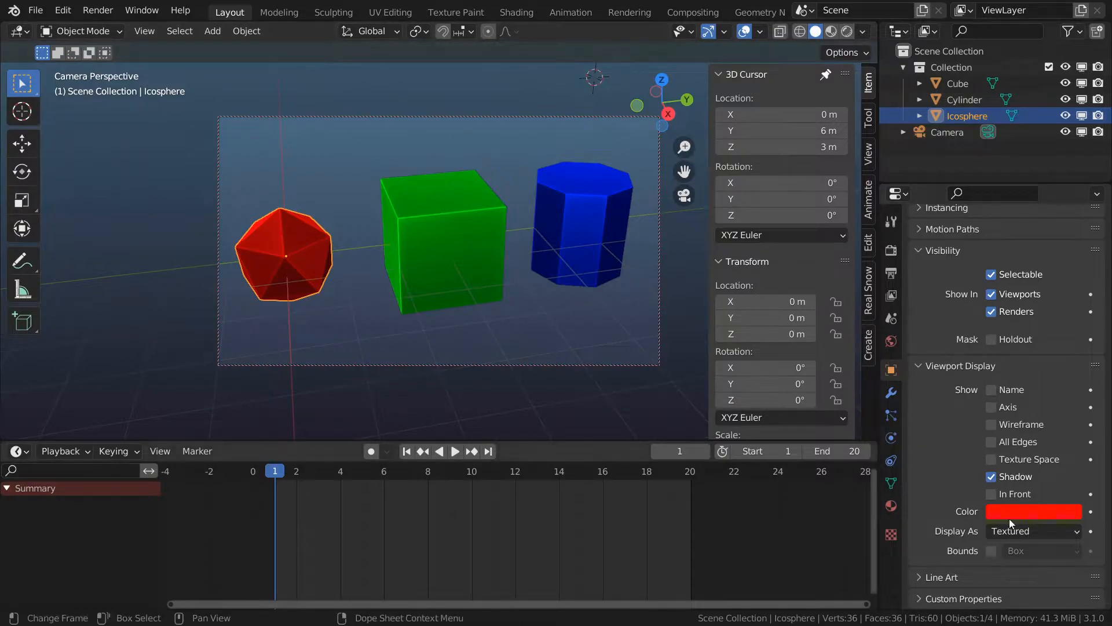
pyautogui.moveTo(1020, 524)
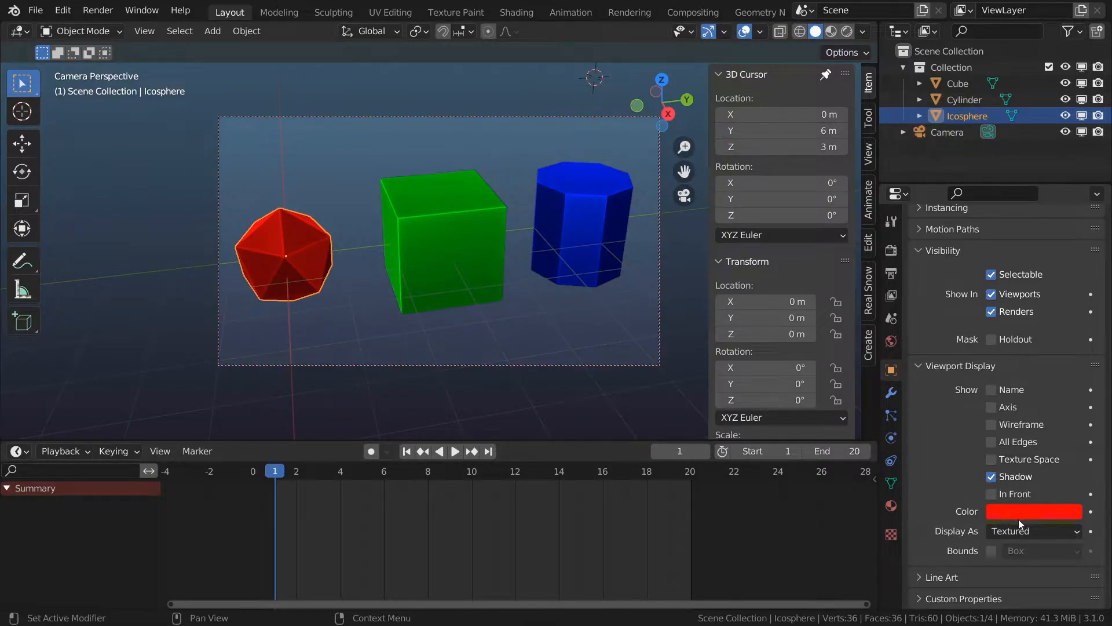
pyautogui.click(1034, 510)
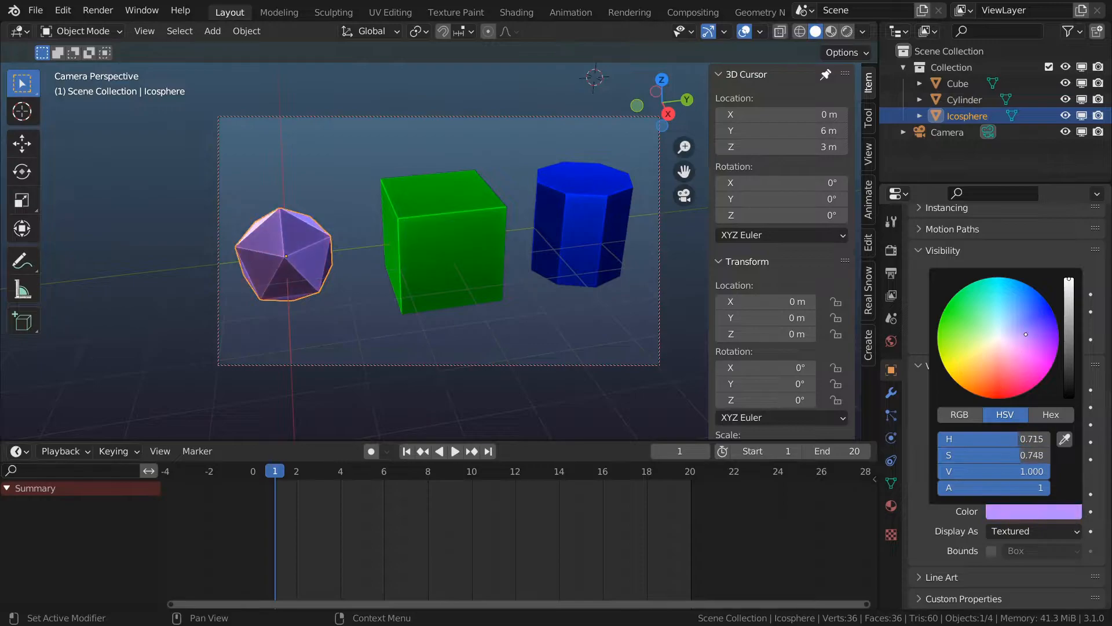
pyautogui.click(1012, 363)
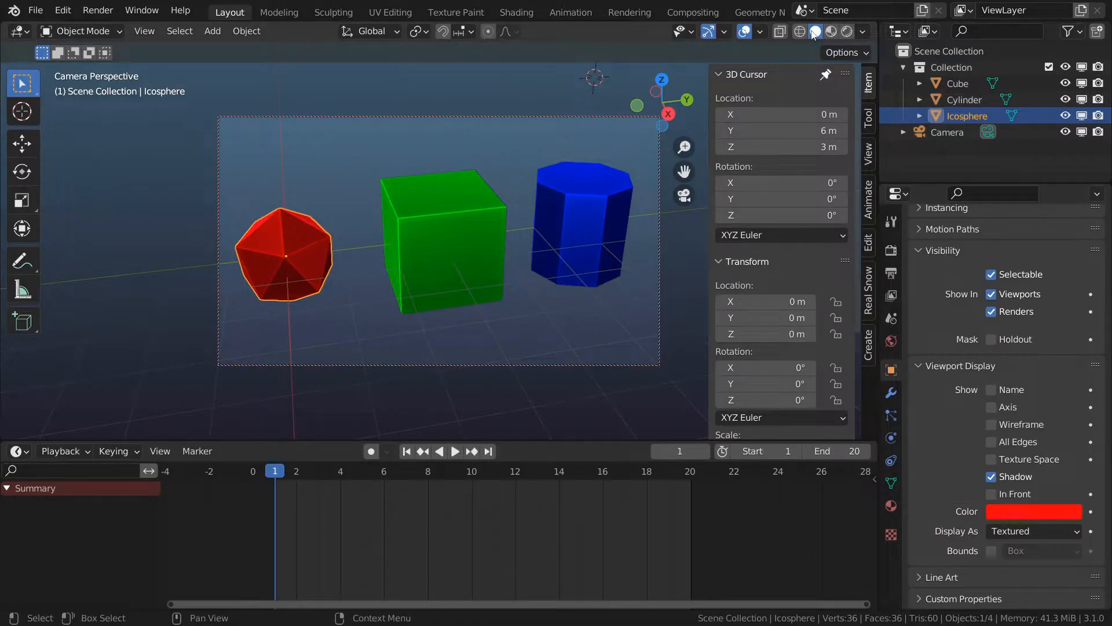
pyautogui.moveTo(816, 31)
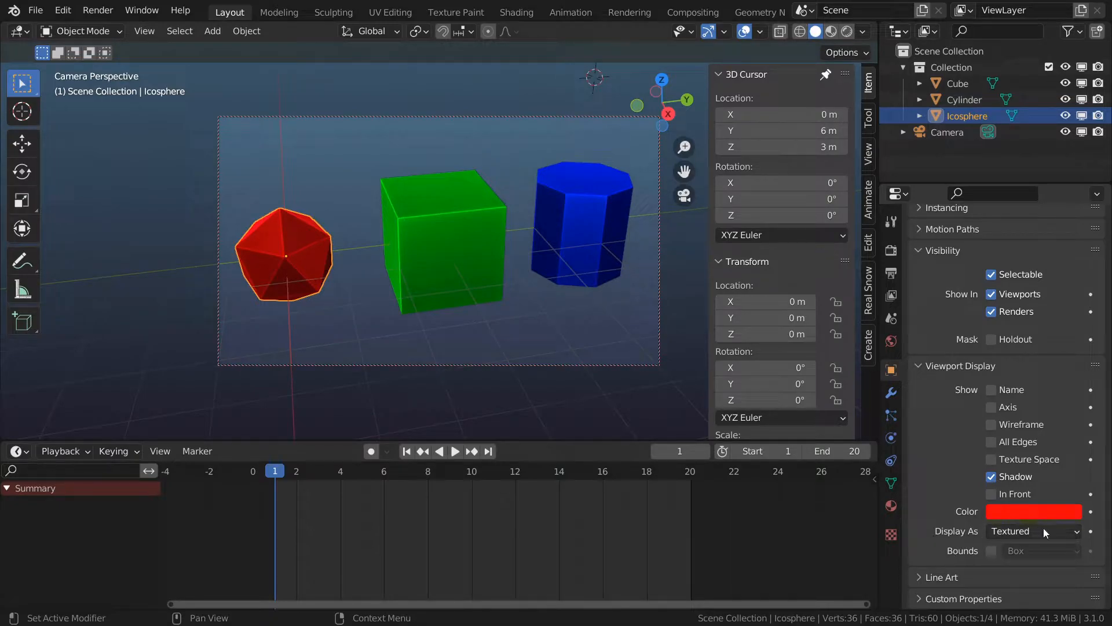
# Set the icosphere's Display As to Wire, after briefly trying Textured
pyautogui.click(1033, 530)
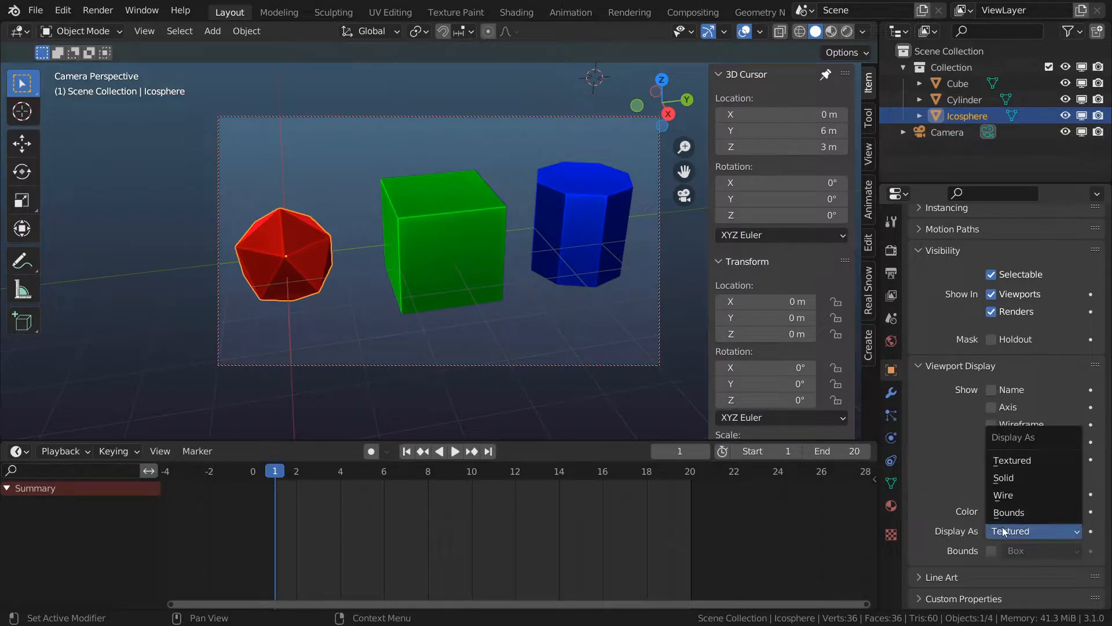
pyautogui.click(1002, 494)
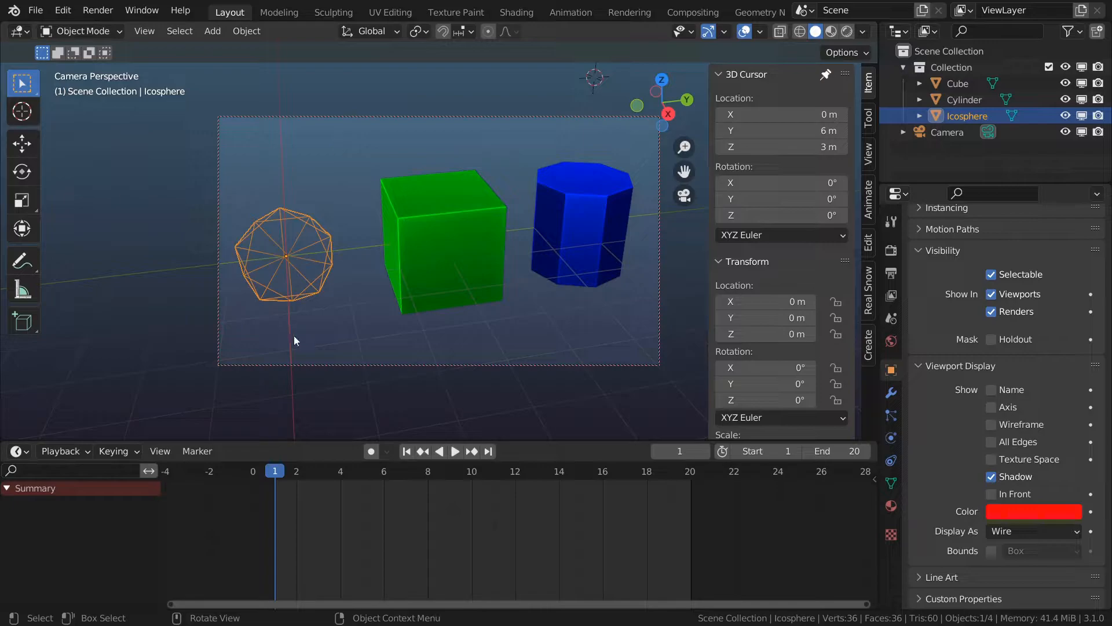
pyautogui.click(1032, 530)
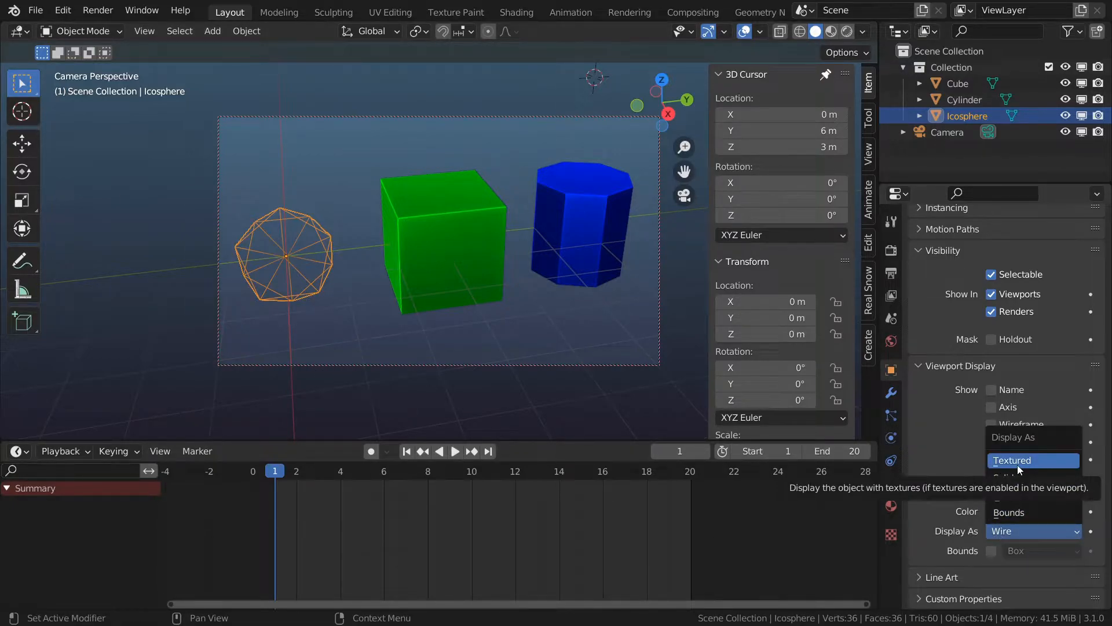
pyautogui.click(1012, 459)
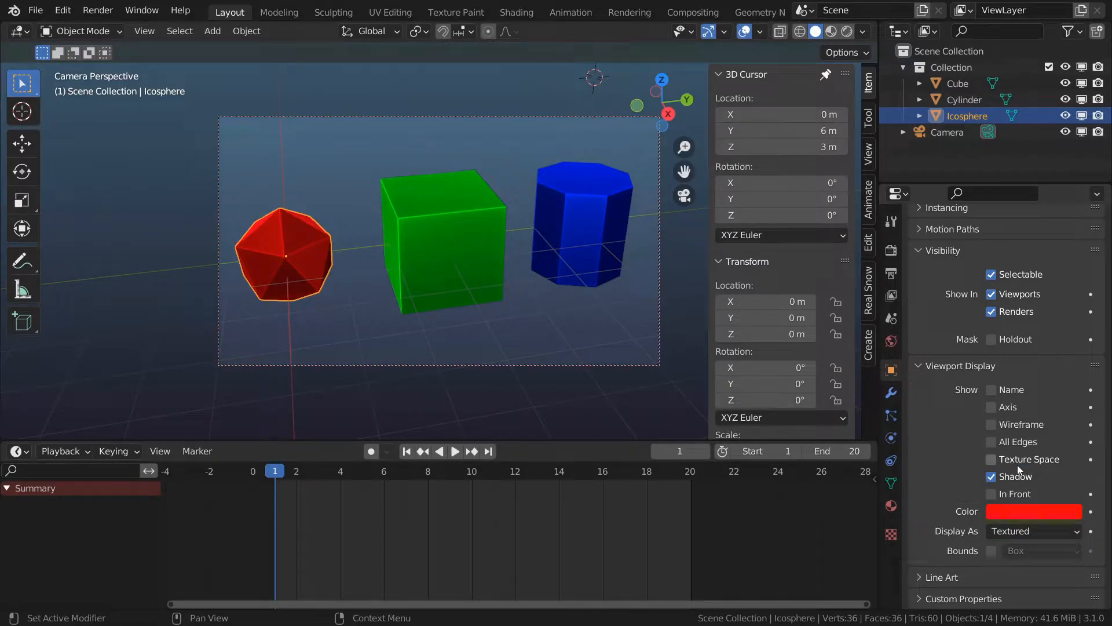
pyautogui.click(1033, 531)
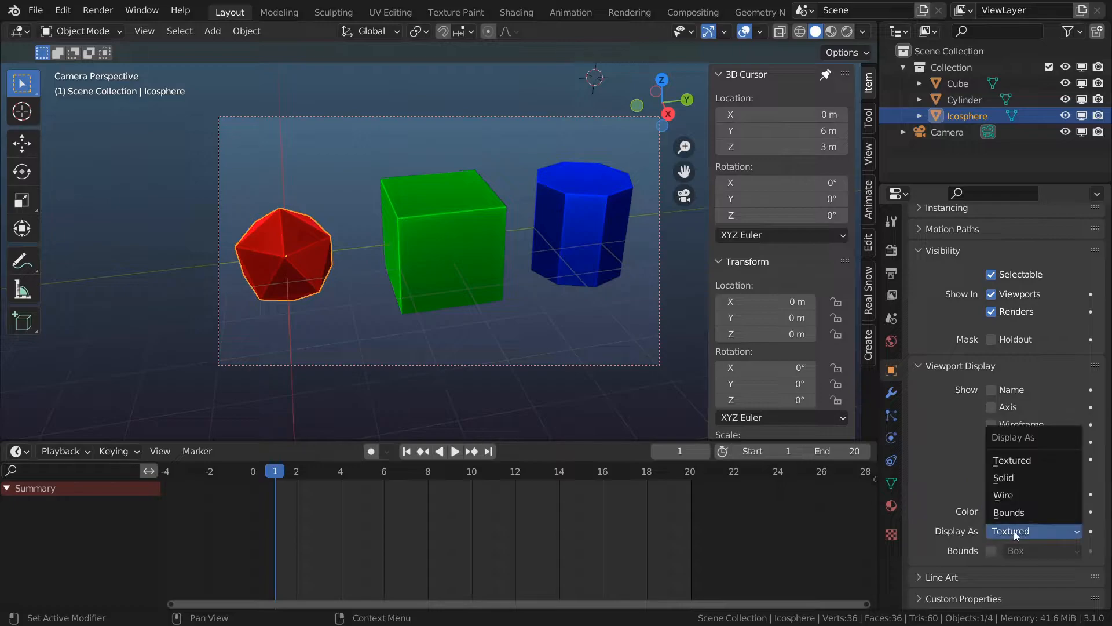
pyautogui.click(1002, 494)
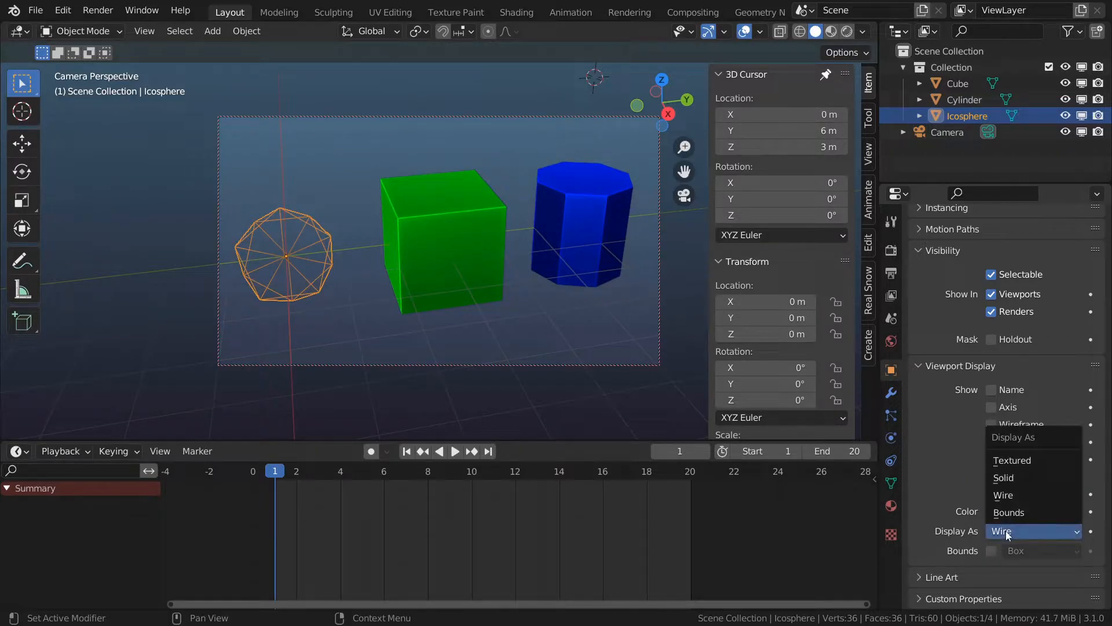
pyautogui.click(1002, 494)
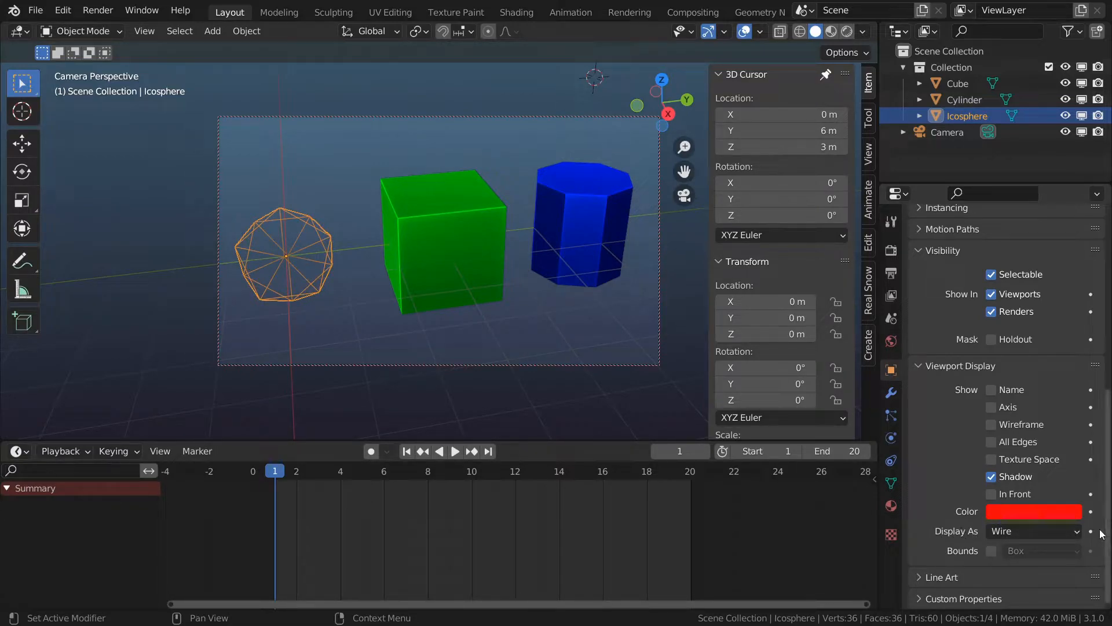
# Keyframe the icosphere's Wire display, then switch it to Solid
pyautogui.click(454, 451)
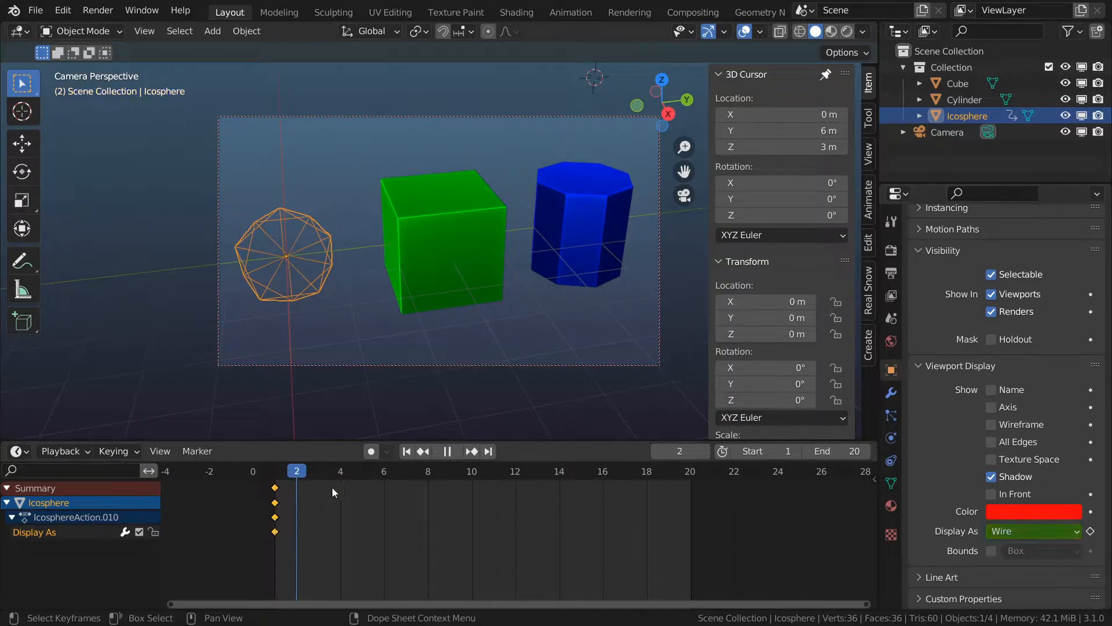
pyautogui.click(1032, 531)
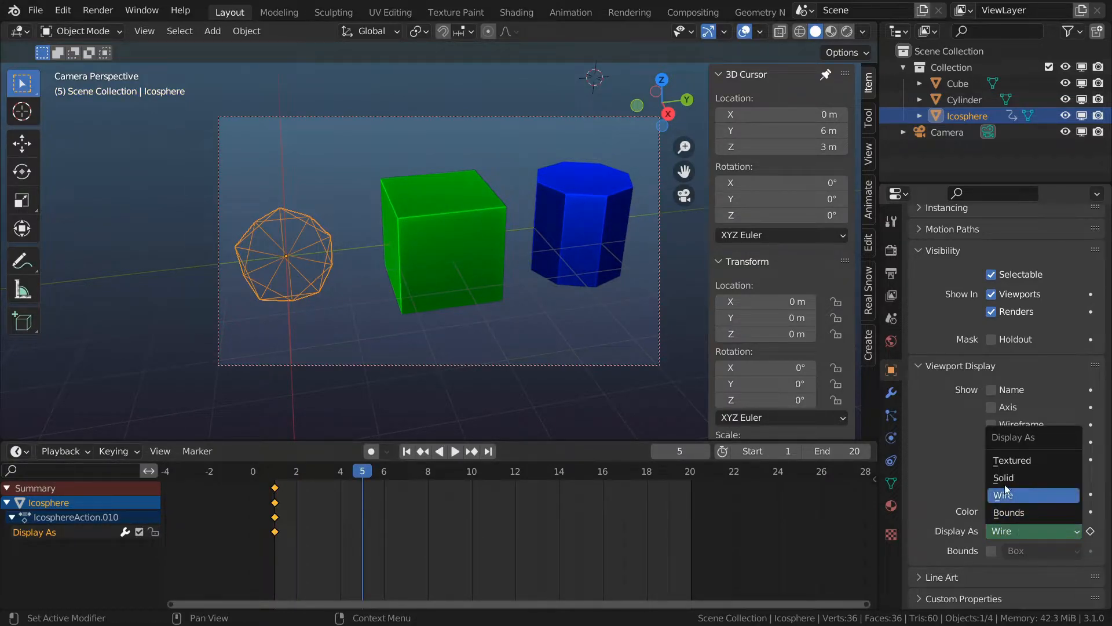
pyautogui.click(1003, 476)
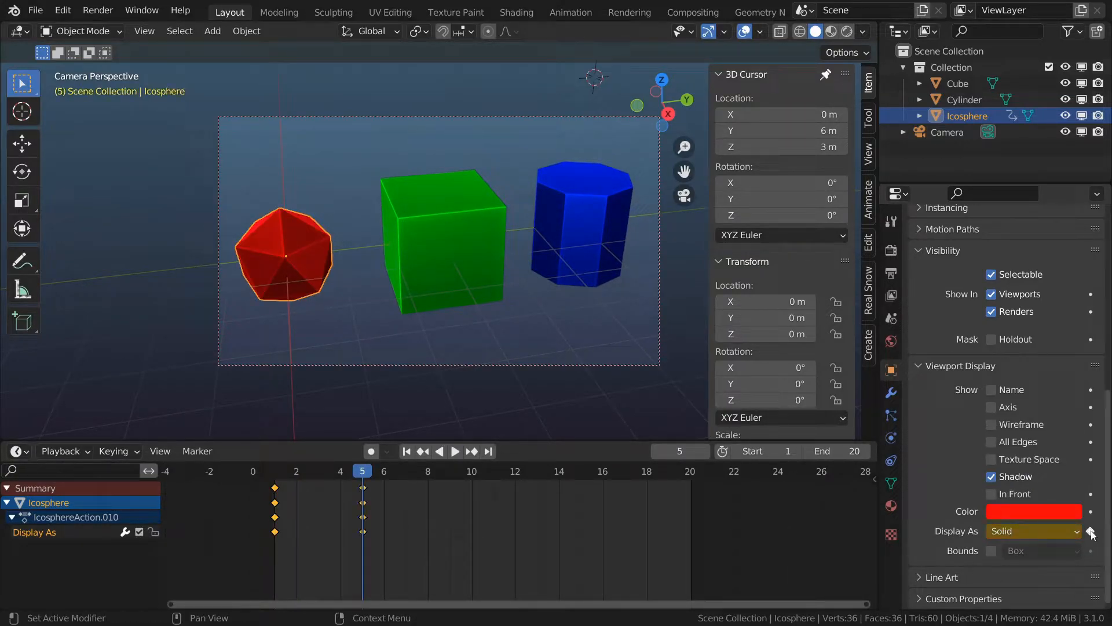
# Move to frame 9 and switch the icosphere's display back to Wire
pyautogui.click(454, 451)
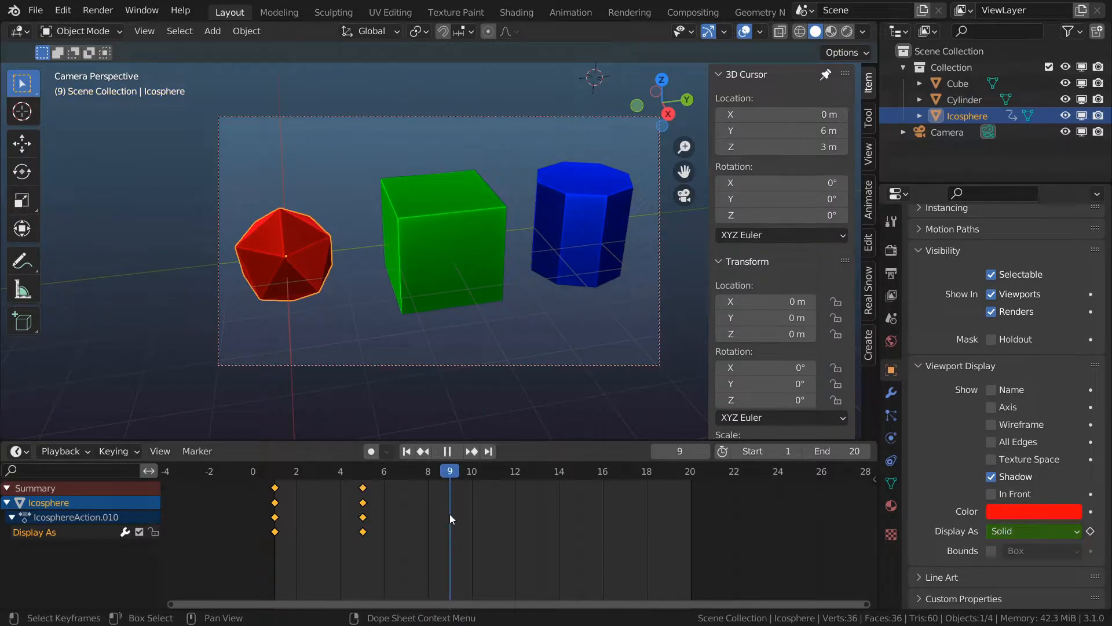
pyautogui.click(1031, 531)
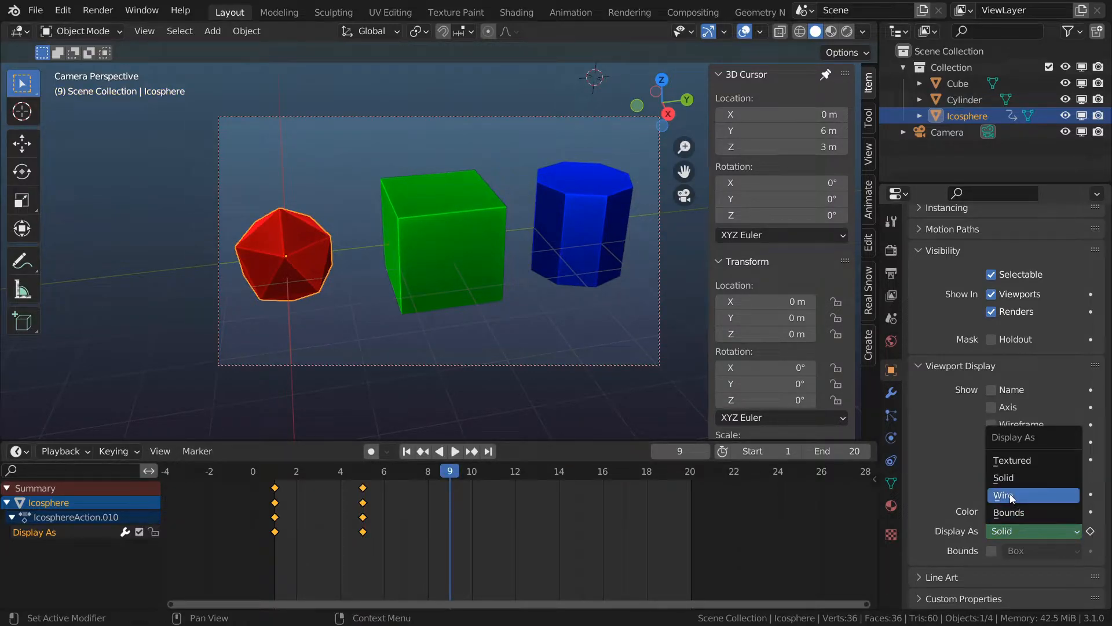
pyautogui.click(1007, 495)
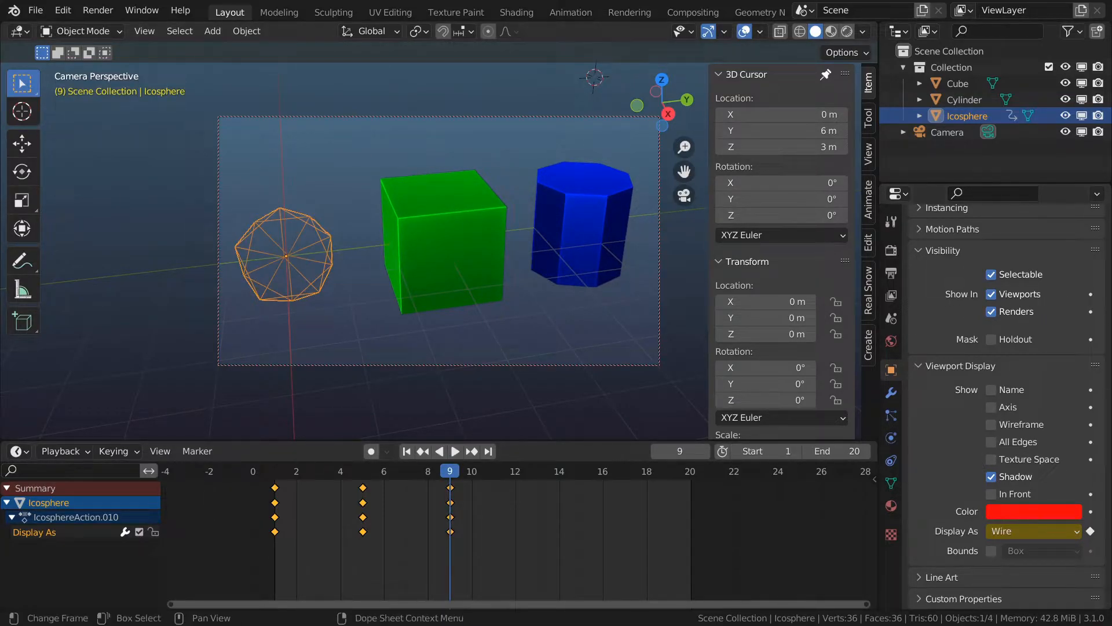
# Turn off the icosphere's render visibility and keyframe it at frames 1 and 5
pyautogui.click(407, 451)
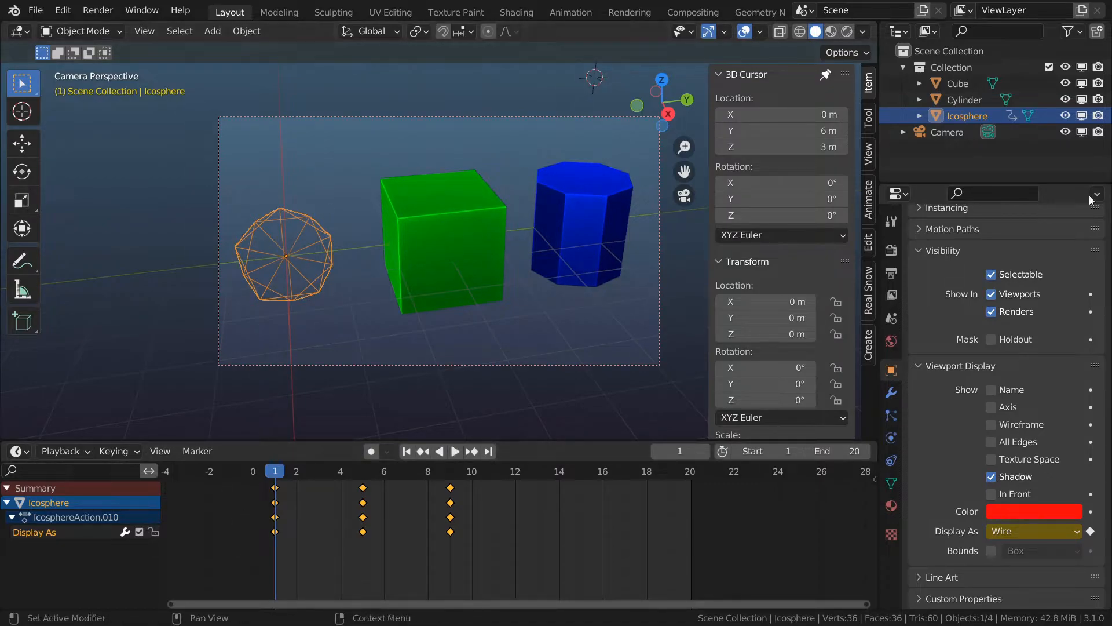
pyautogui.click(992, 310)
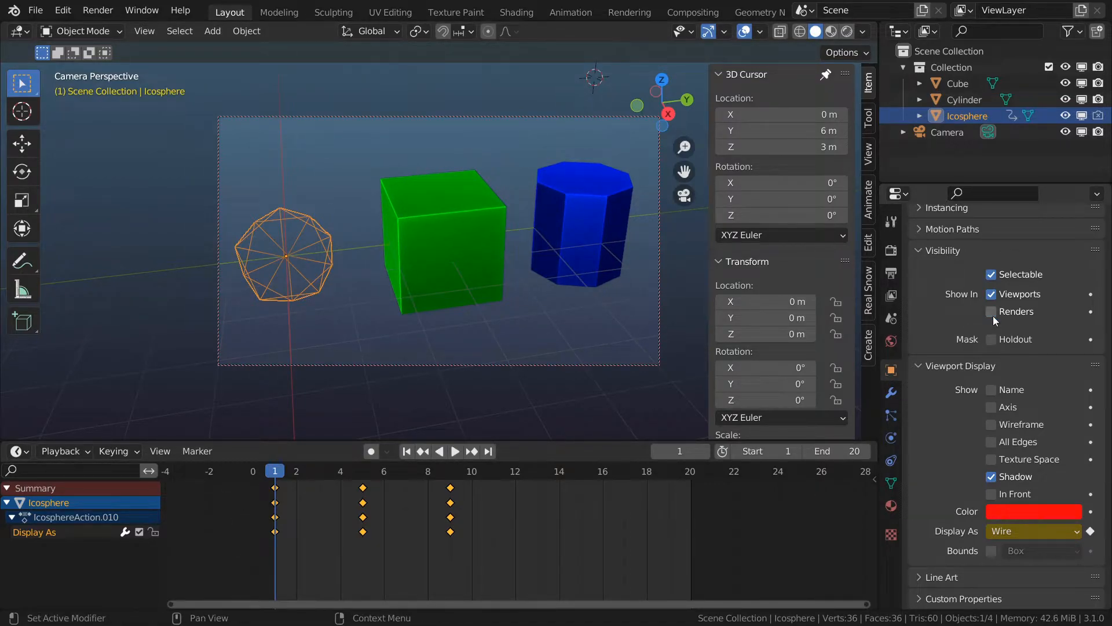
pyautogui.click(991, 312)
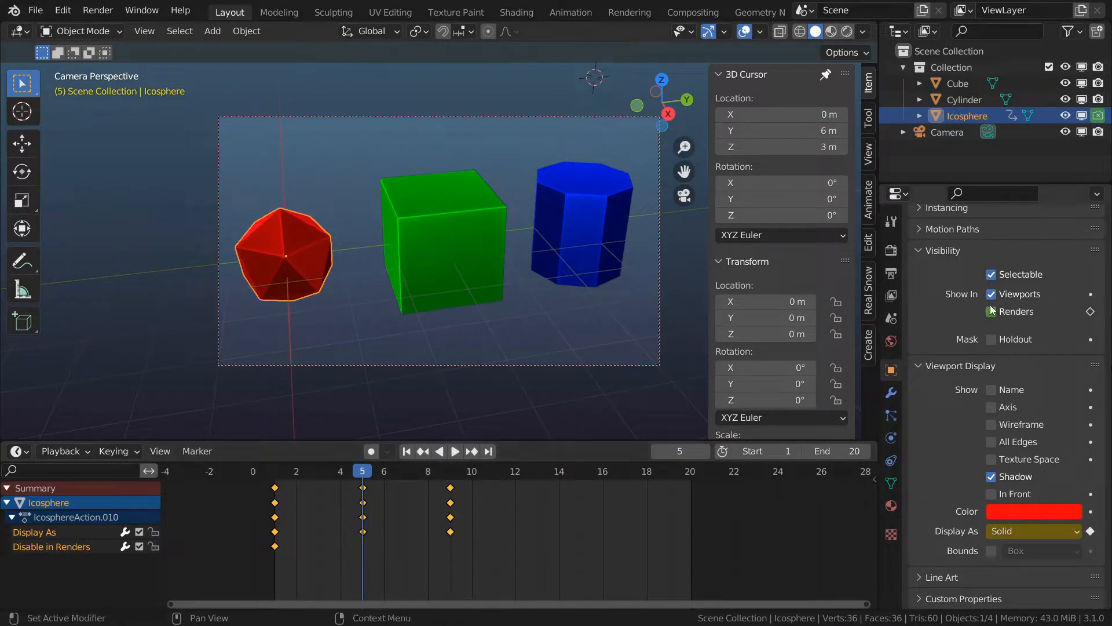
pyautogui.click(992, 312)
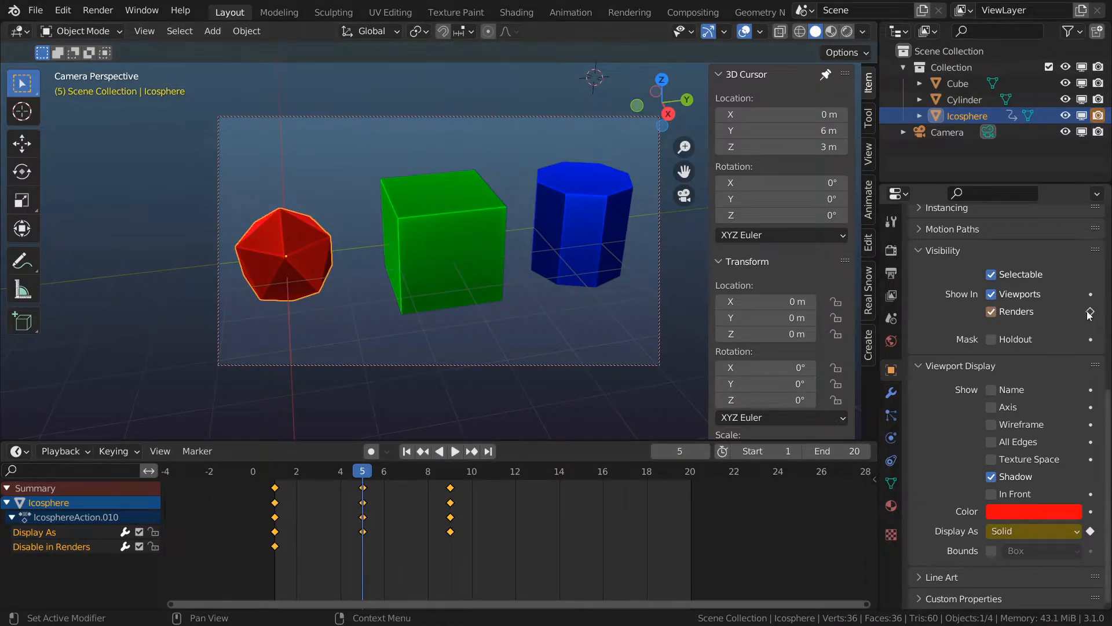
# Keyframe the icosphere's render visibility at frame 9, then use the playback controls
pyautogui.click(454, 451)
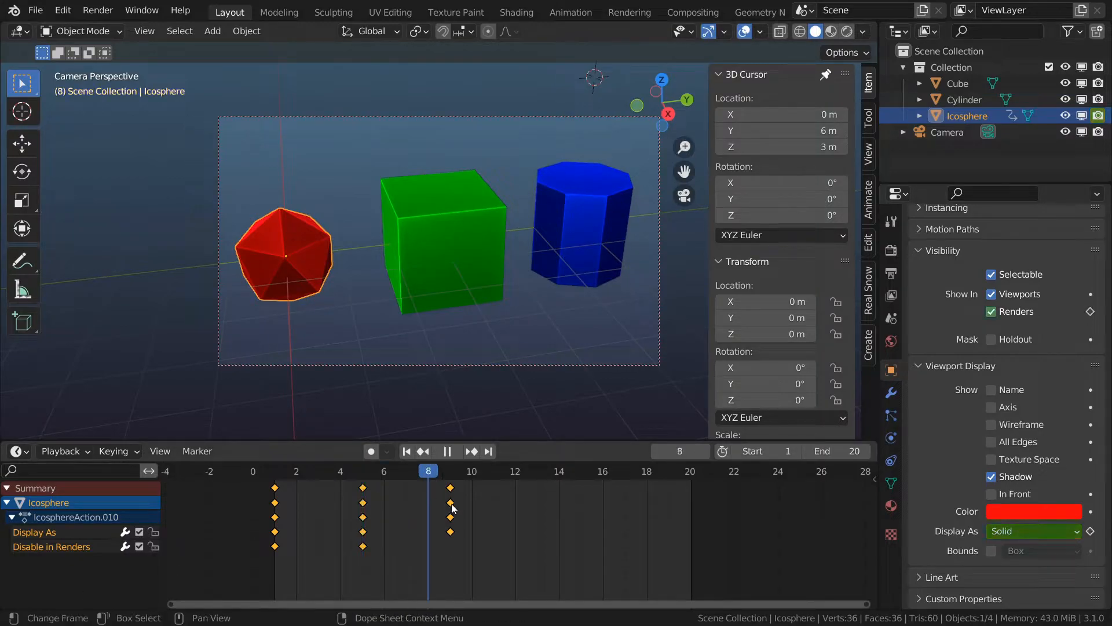
pyautogui.click(1033, 531)
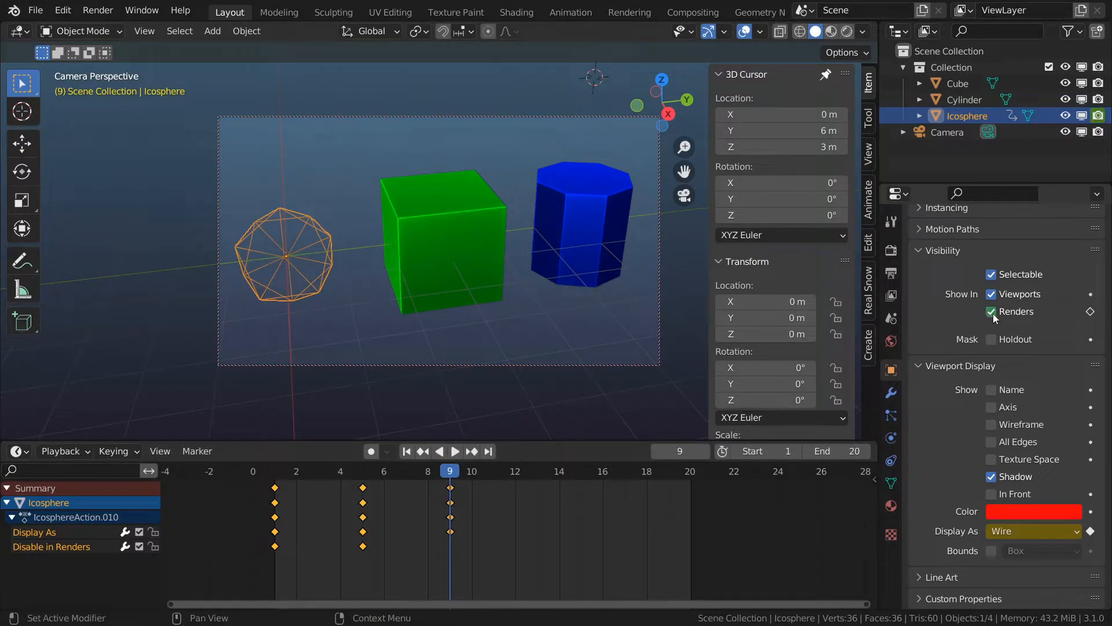
pyautogui.click(454, 452)
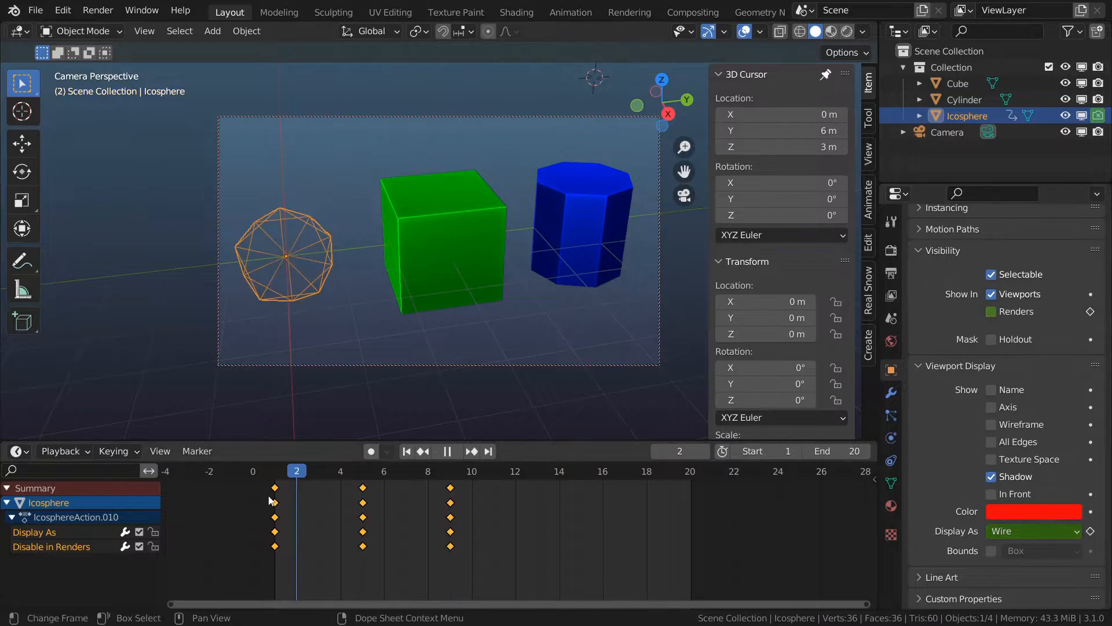
pyautogui.click(274, 470)
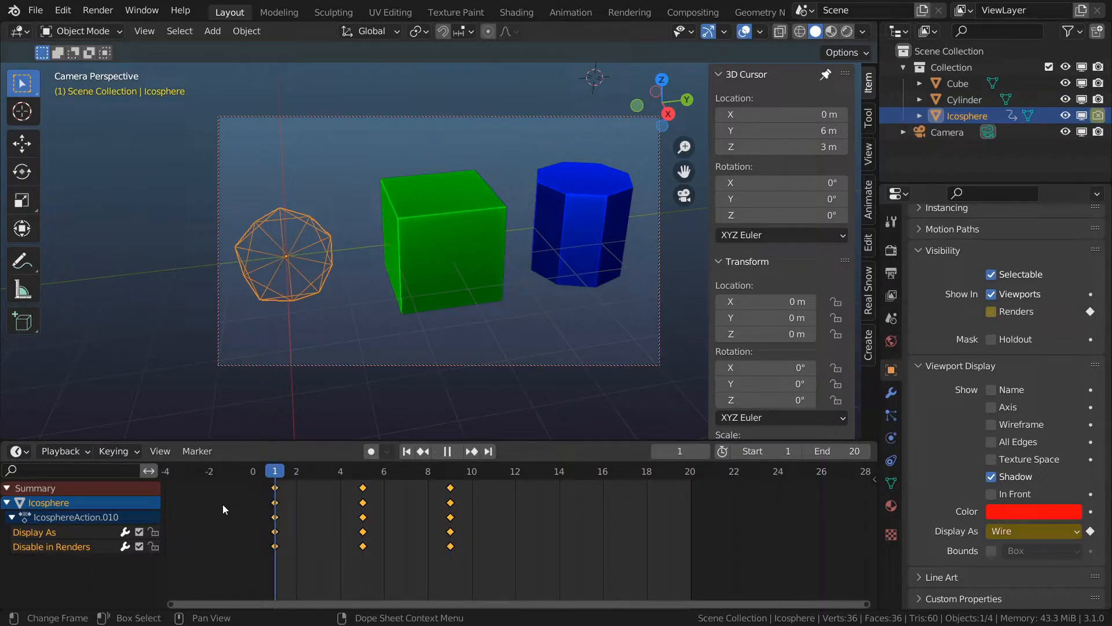
pyautogui.click(449, 471)
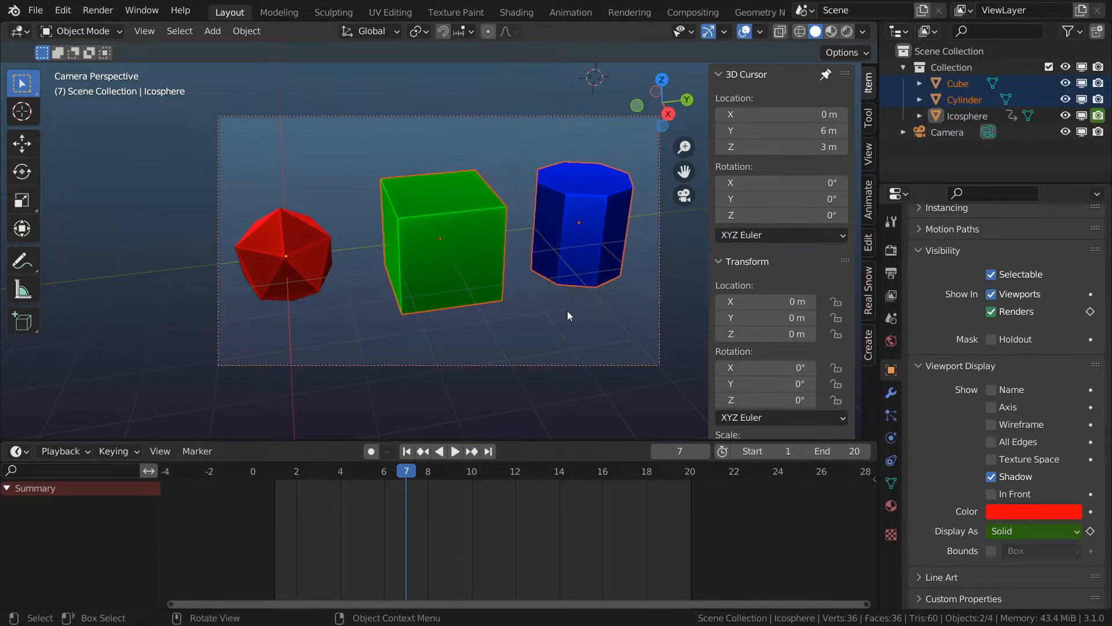
# Link the icosphere's animation data to the cube and cylinder, then play it back
pyautogui.click(284, 256)
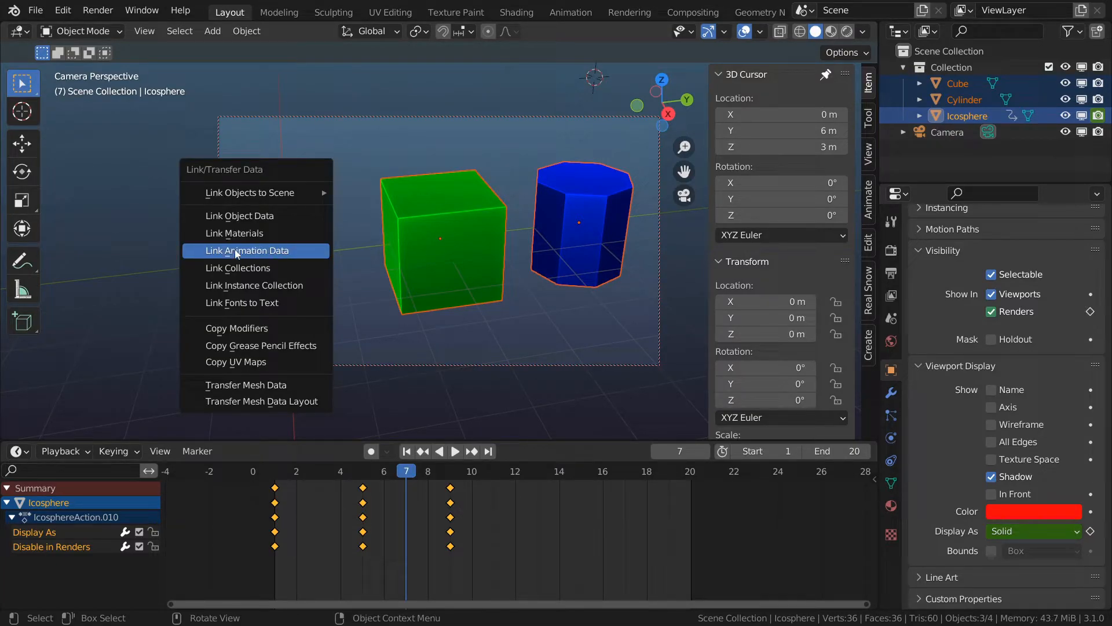
pyautogui.click(247, 250)
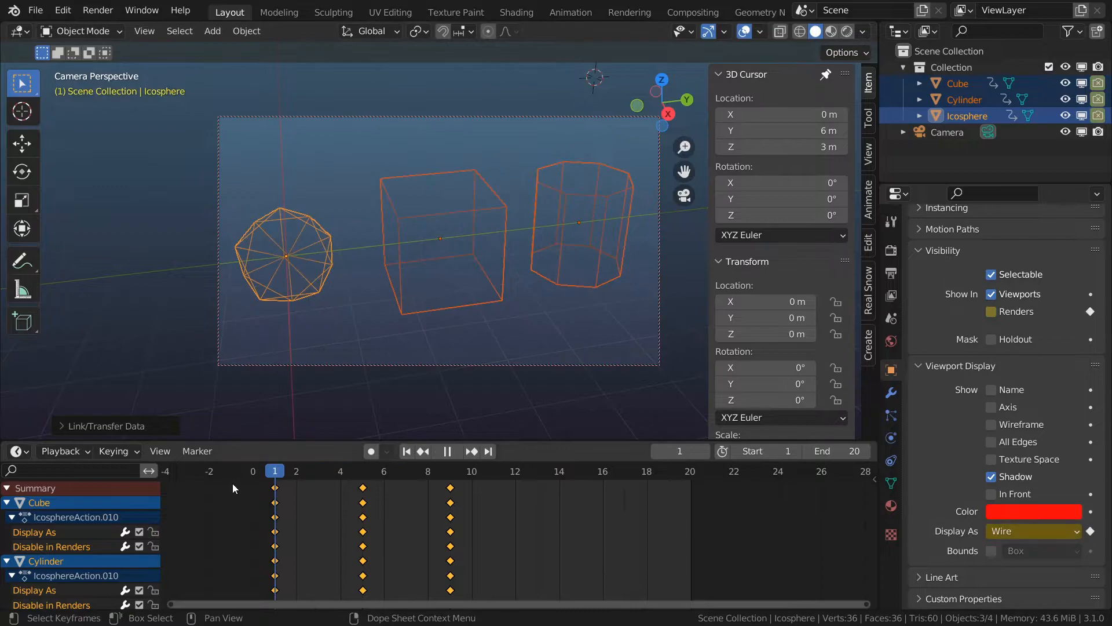
pyautogui.click(449, 470)
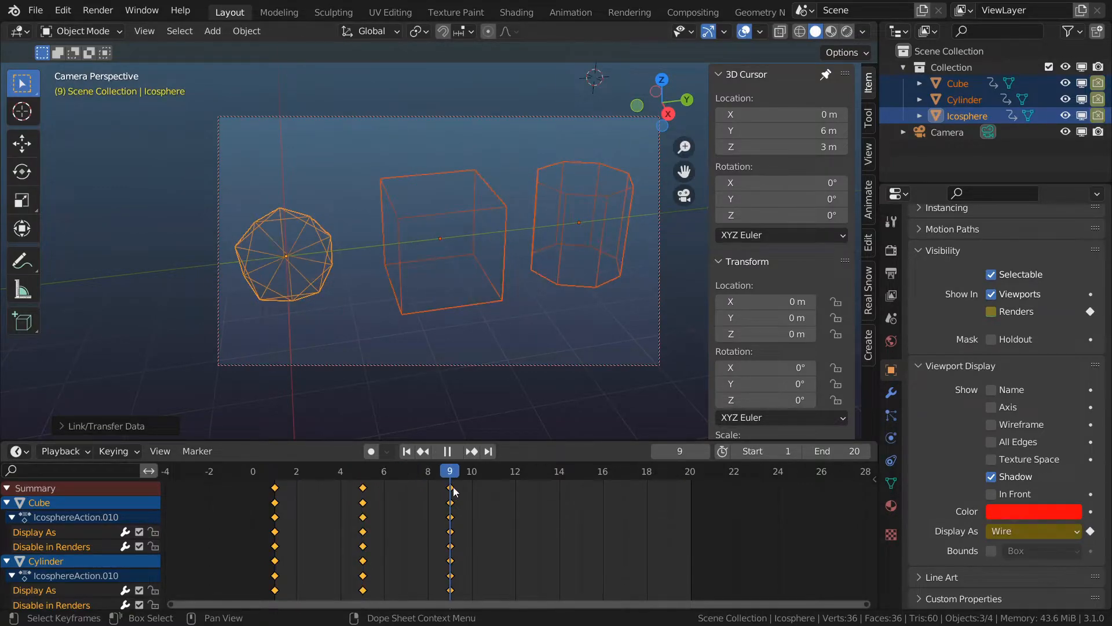
pyautogui.click(274, 470)
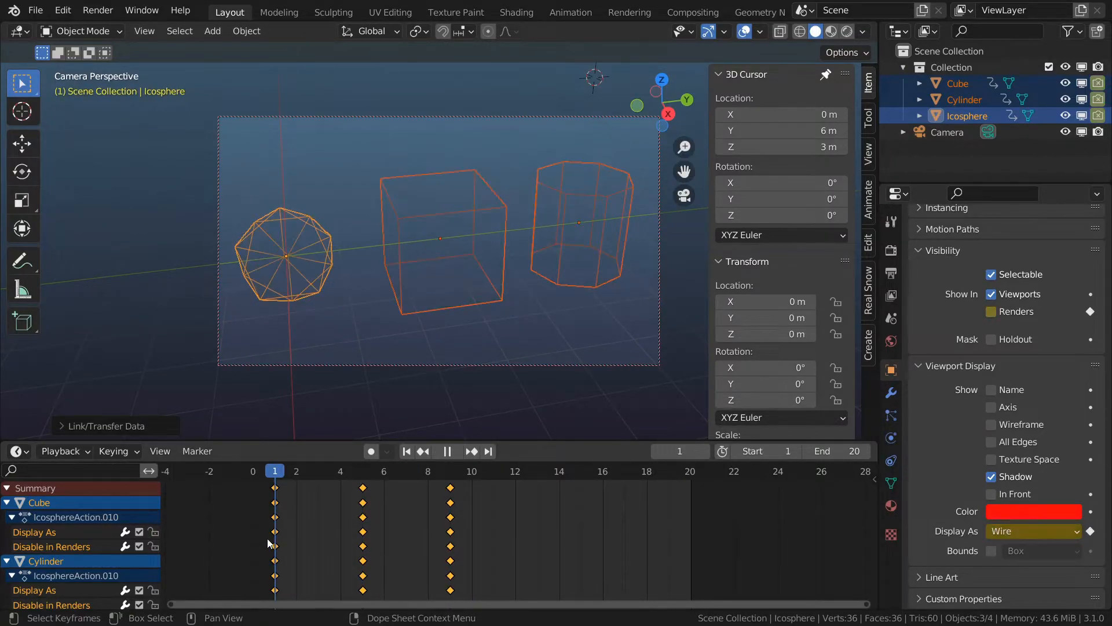
pyautogui.click(428, 471)
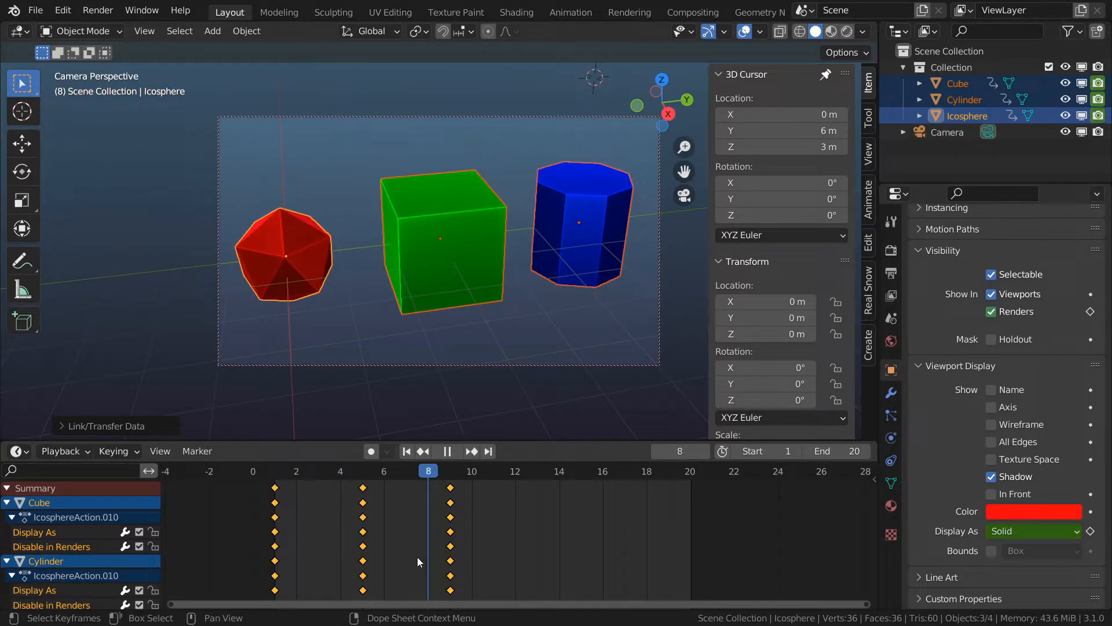
pyautogui.click(362, 470)
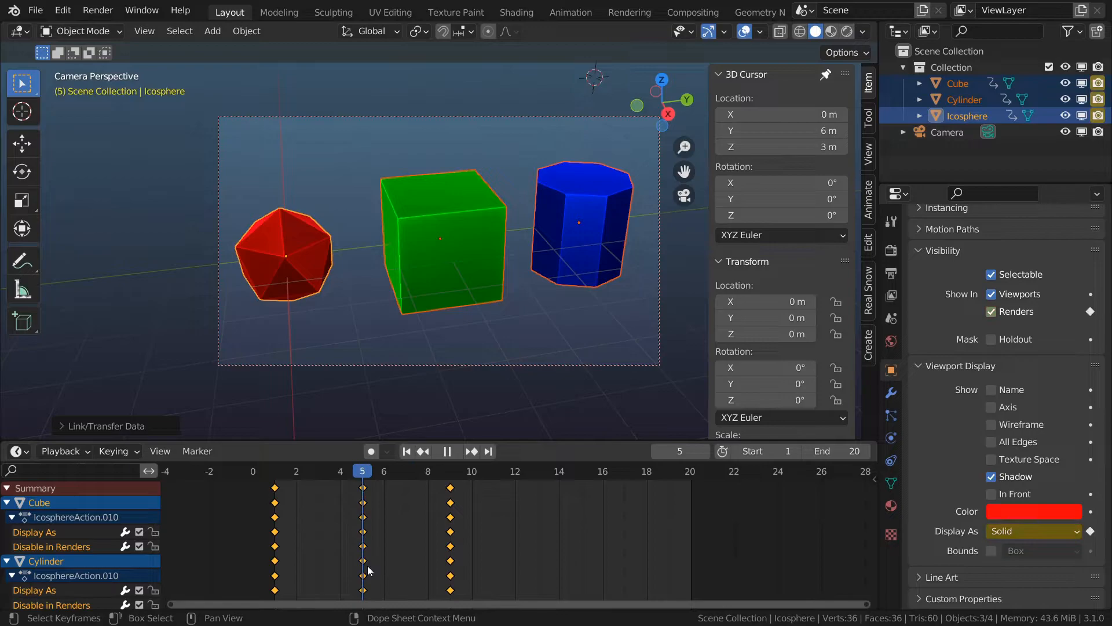
pyautogui.click(446, 451)
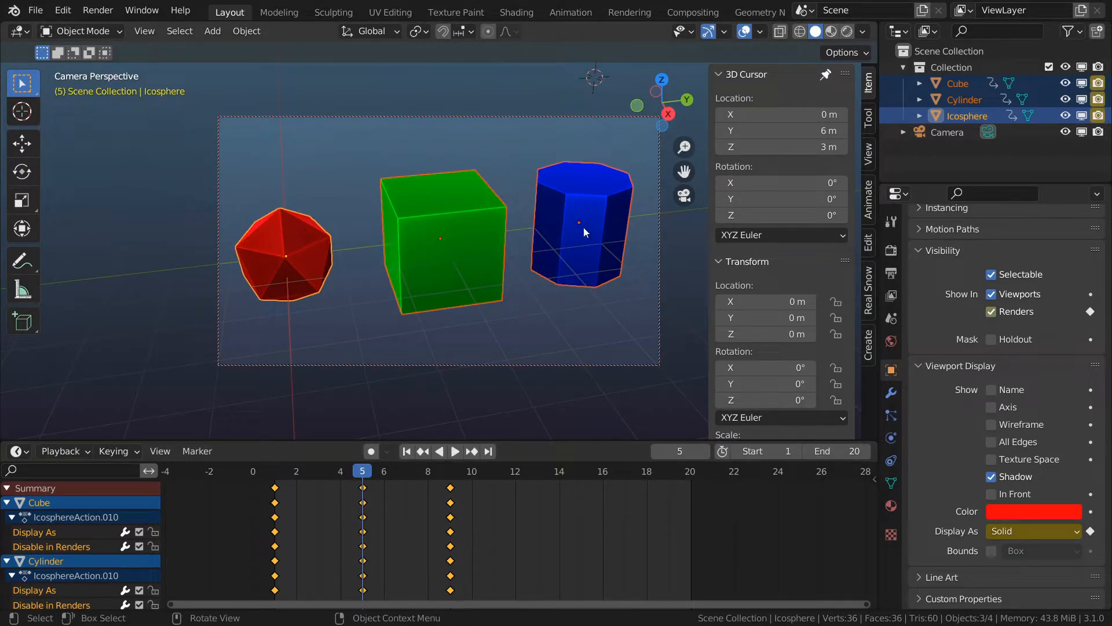
pyautogui.moveTo(617, 565)
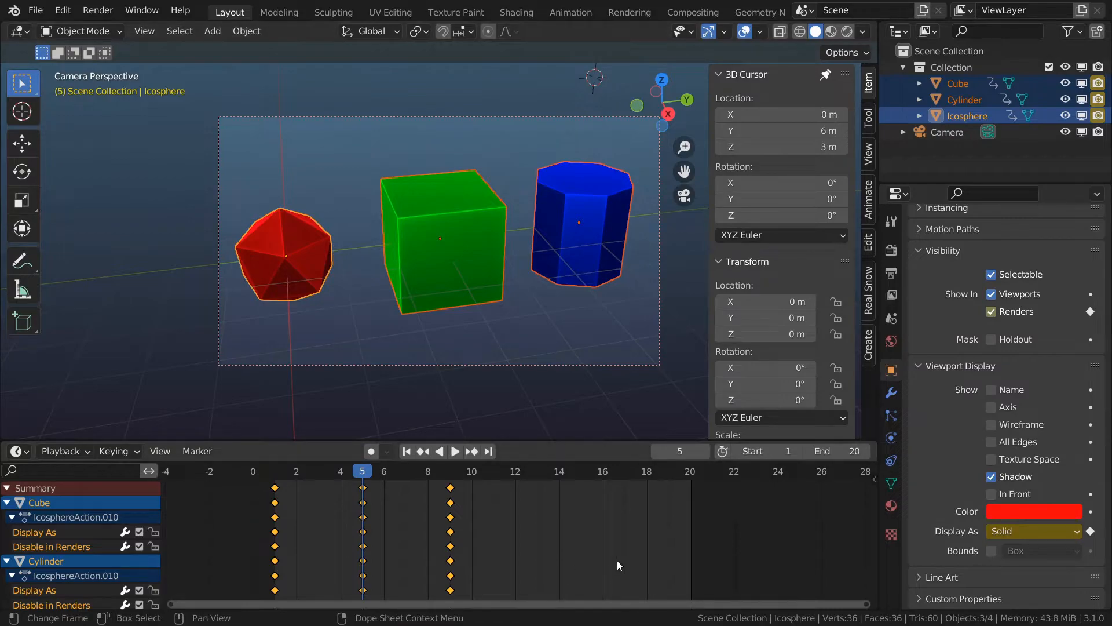
pyautogui.moveTo(566, 562)
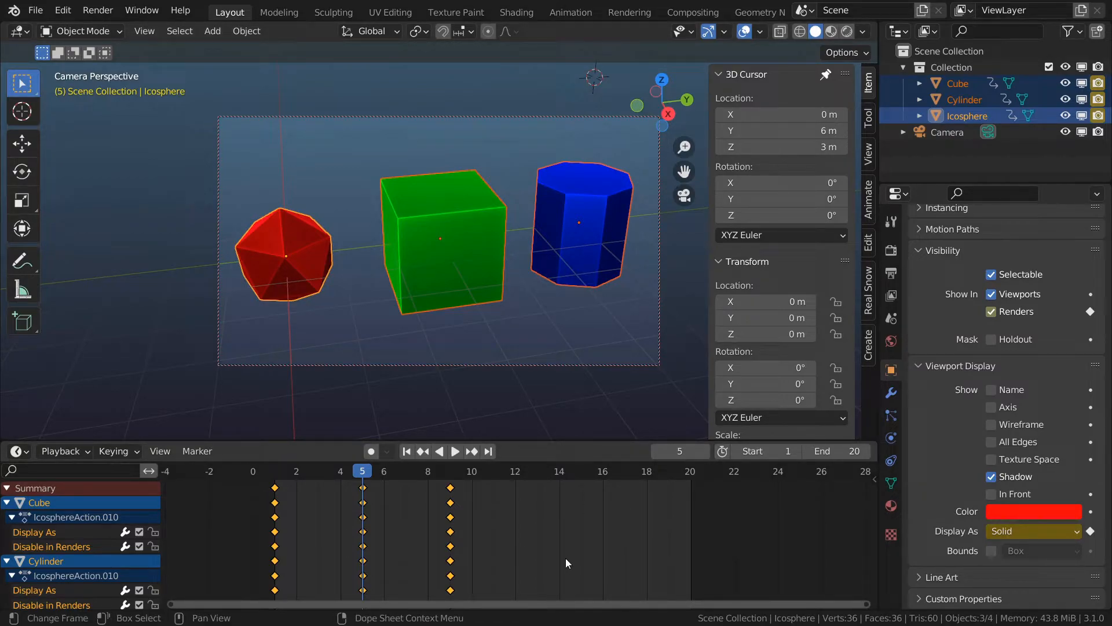
pyautogui.moveTo(301, 265)
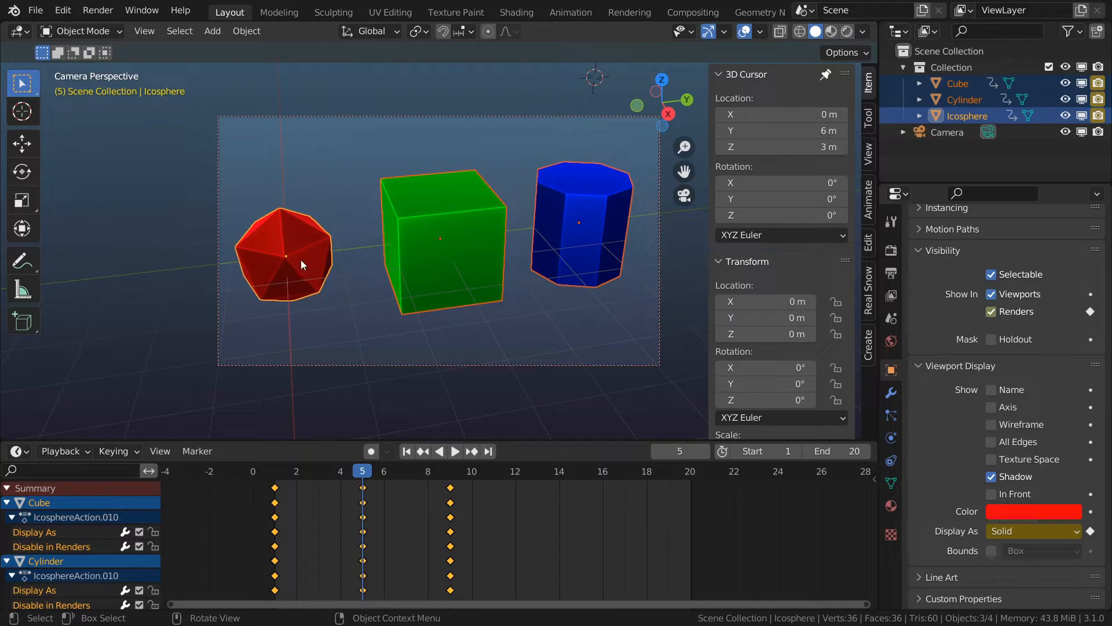
pyautogui.moveTo(263, 248)
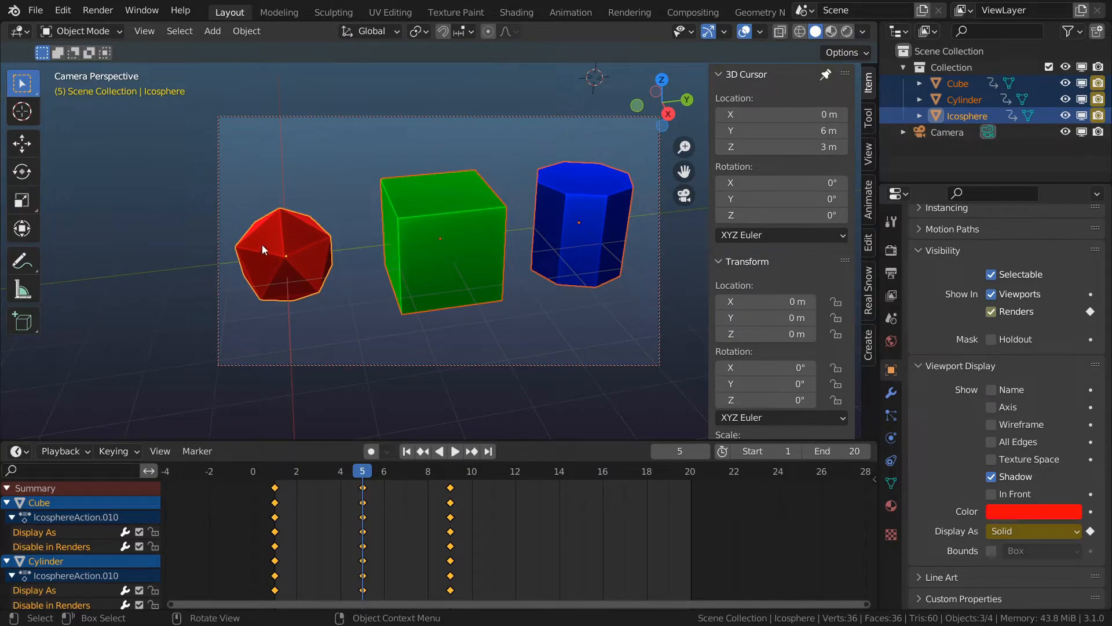
pyautogui.moveTo(294, 275)
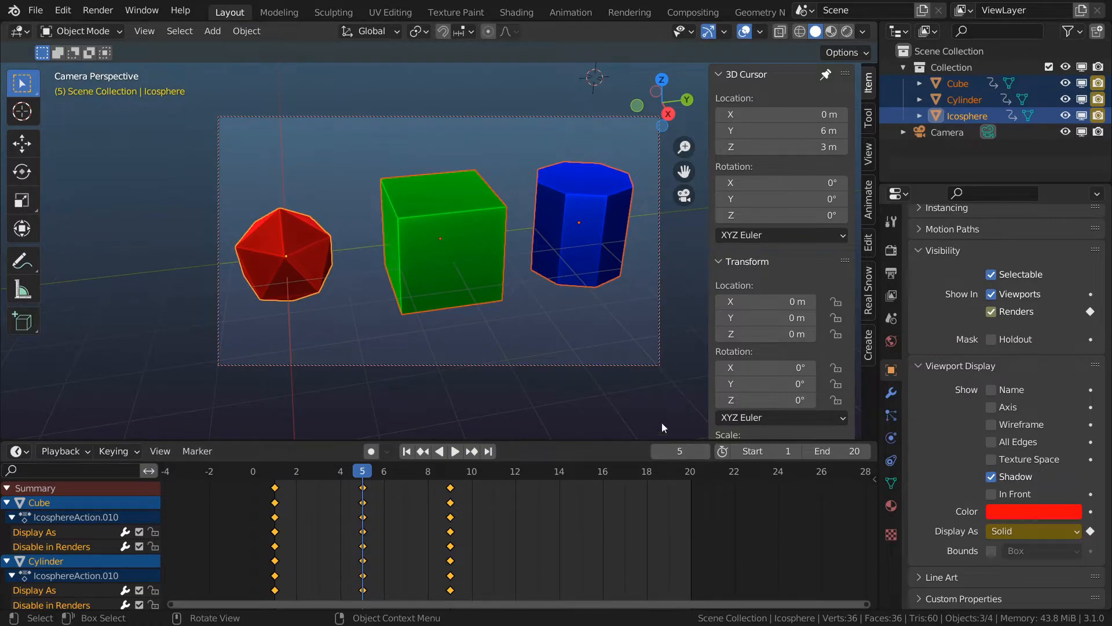
pyautogui.moveTo(240, 154)
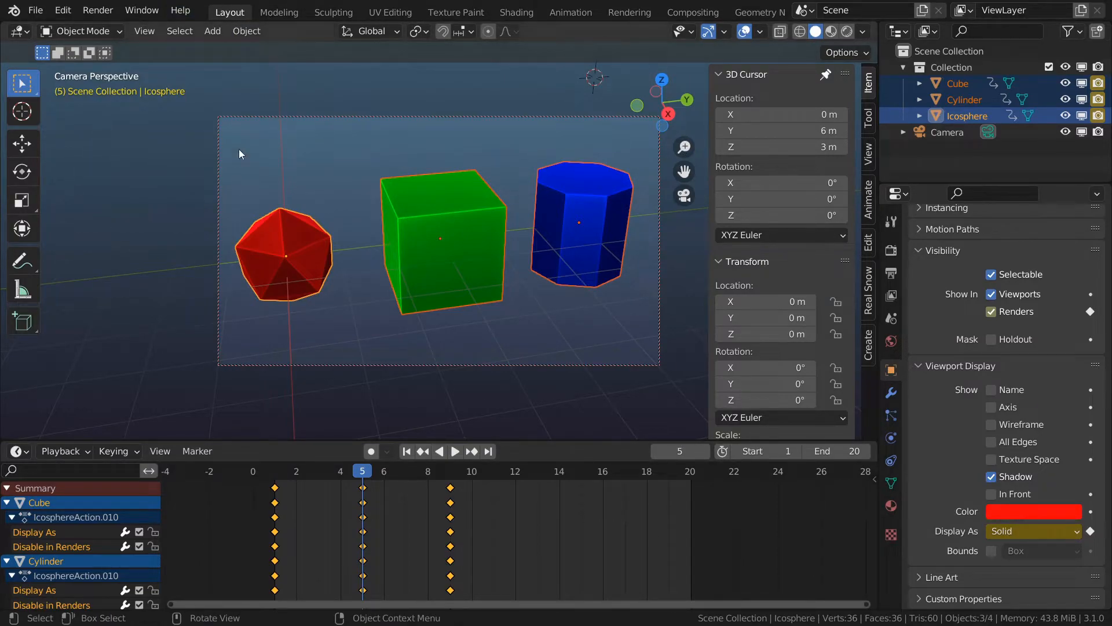
# Make each selected object's animation single-user via Object > Relations > Make Single User
pyautogui.click(246, 31)
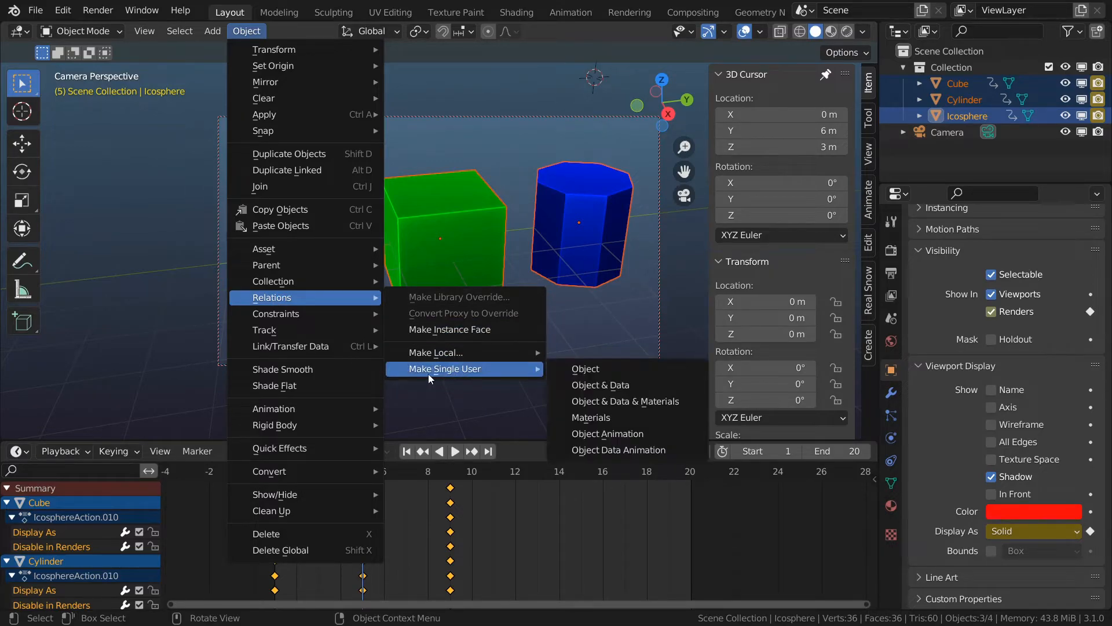
pyautogui.moveTo(666, 372)
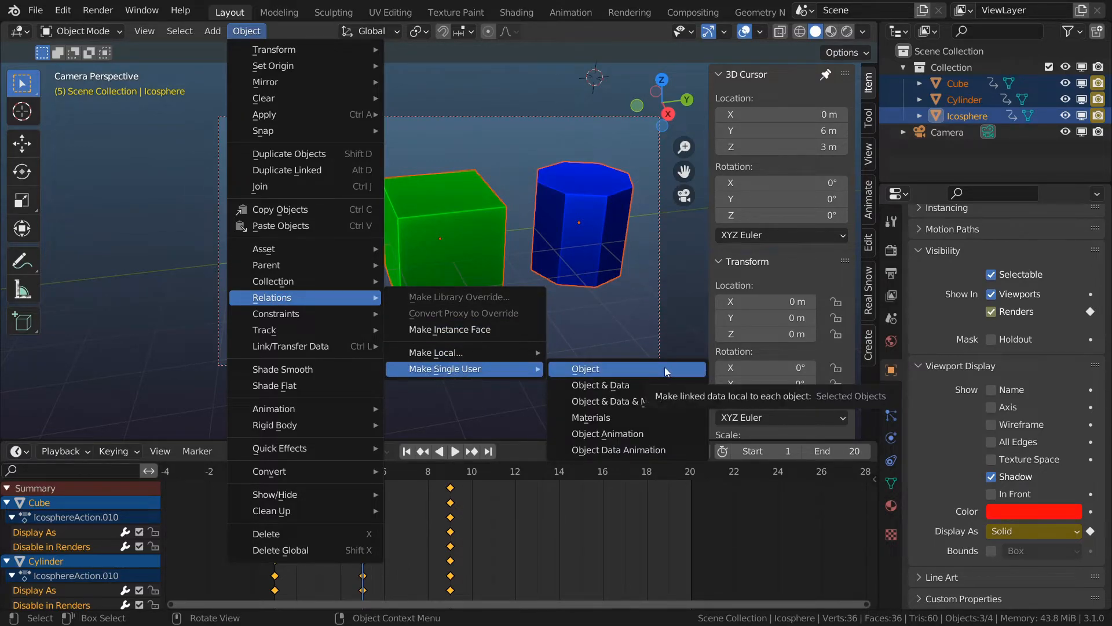
pyautogui.click(584, 369)
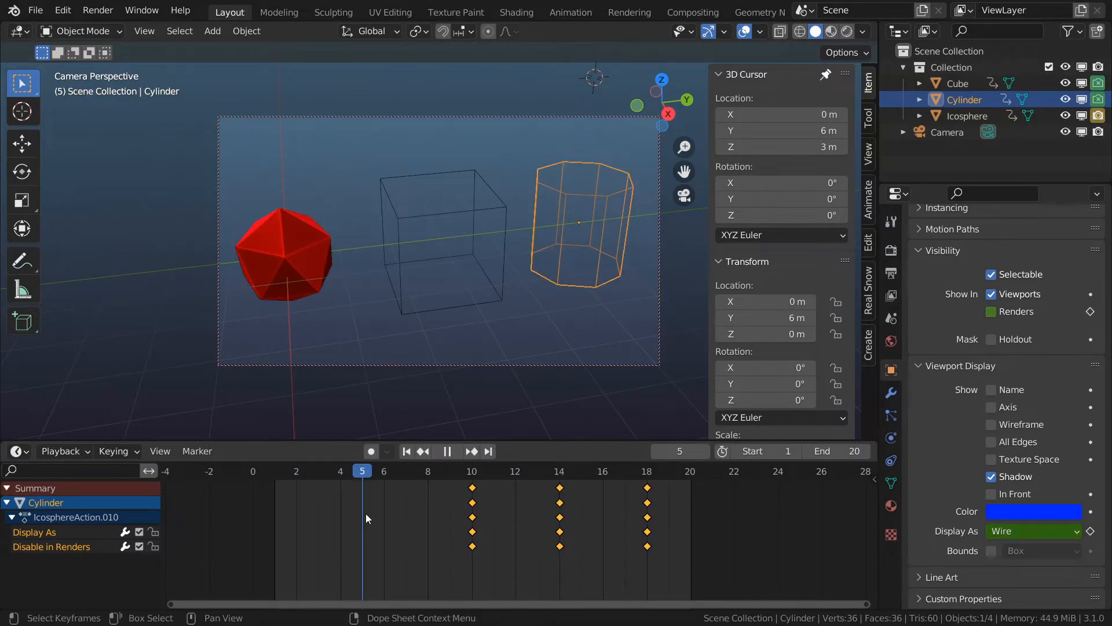
pyautogui.click(471, 470)
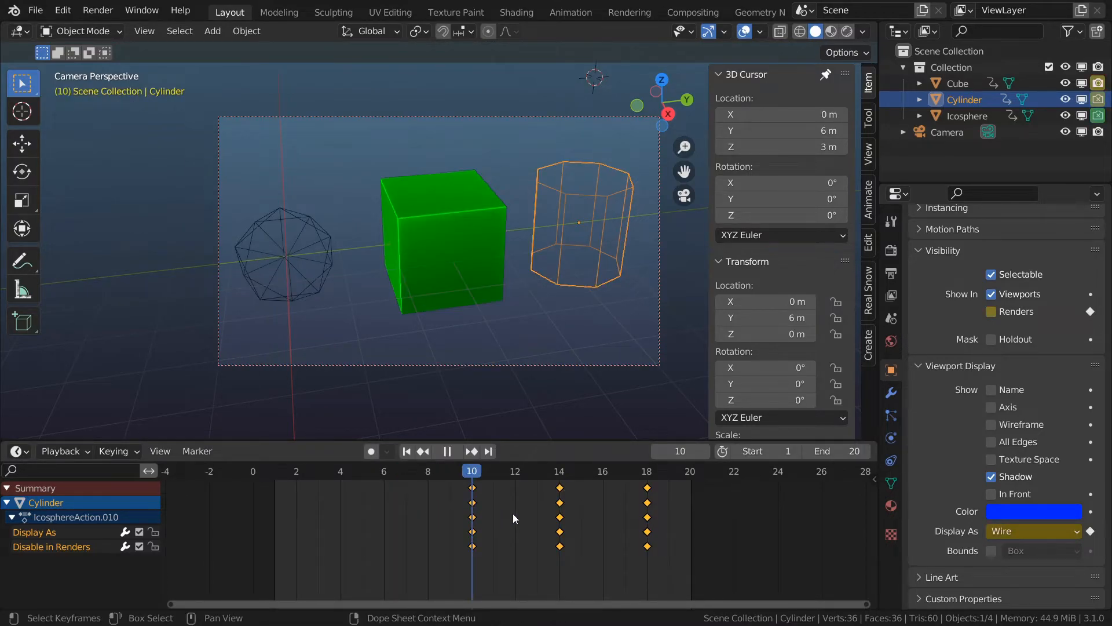
pyautogui.click(646, 470)
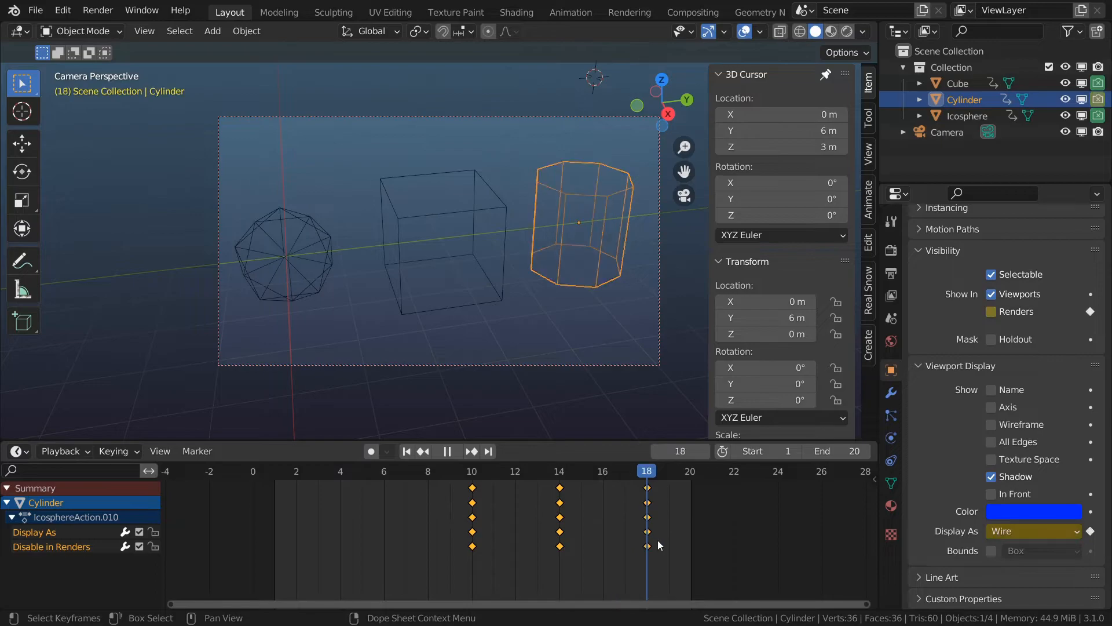
pyautogui.click(688, 470)
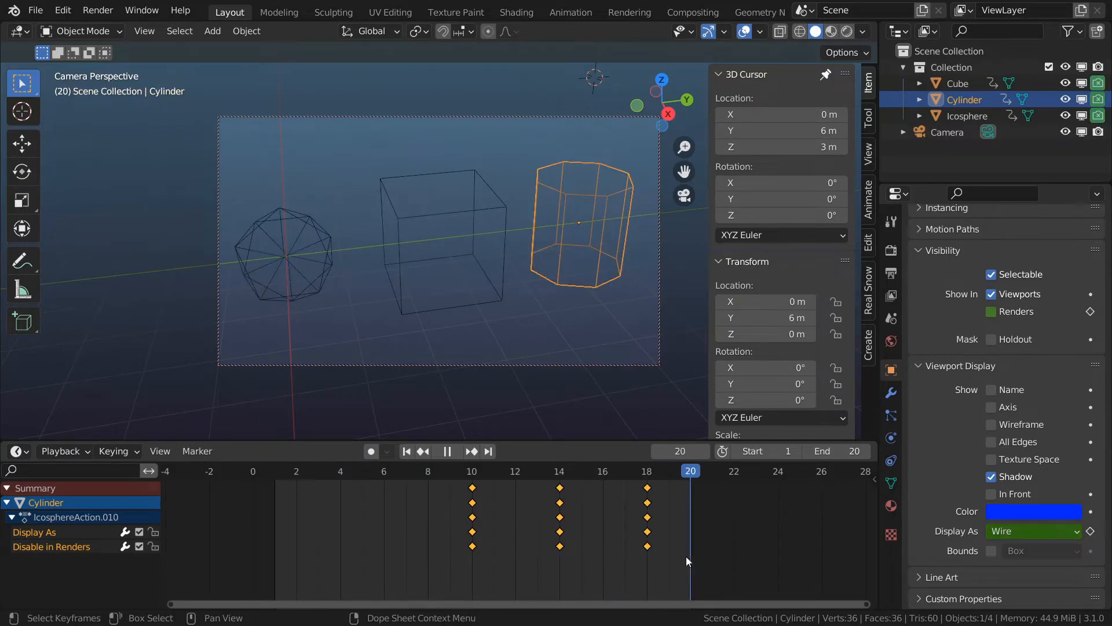
pyautogui.click(340, 470)
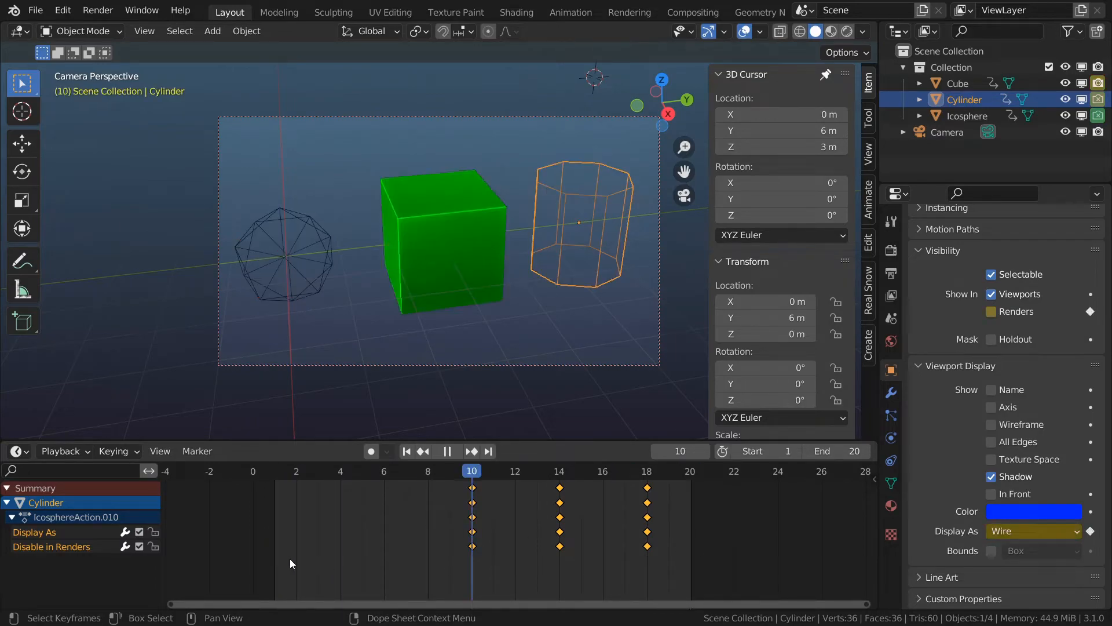
pyautogui.click(407, 450)
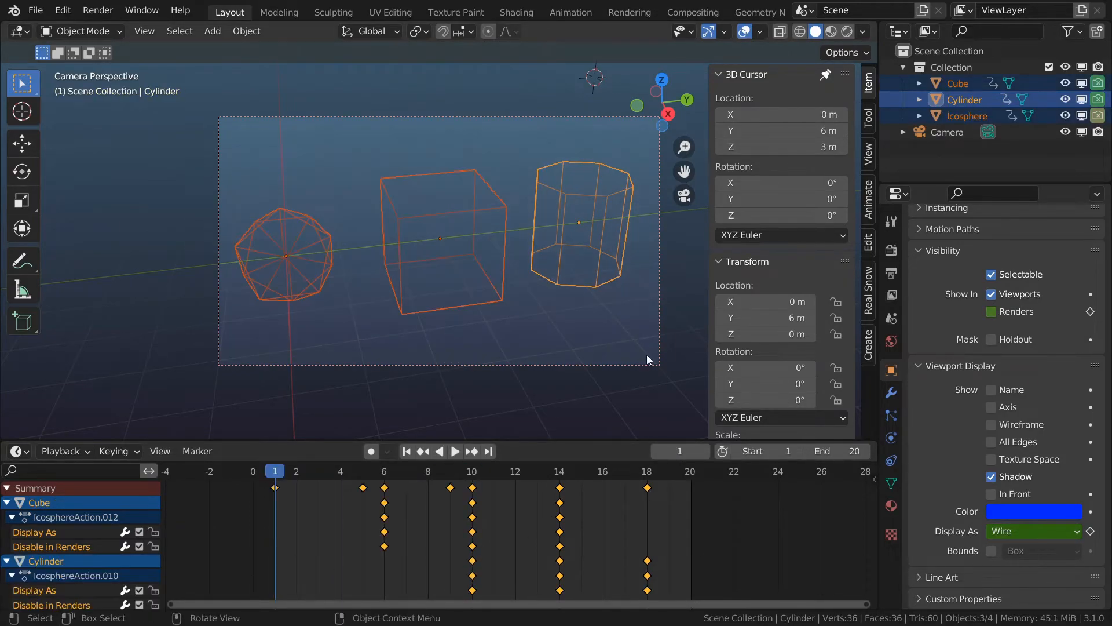
# Clear the cube, cylinder and icosphere locations with Alt+G
pyautogui.press('alt+g')
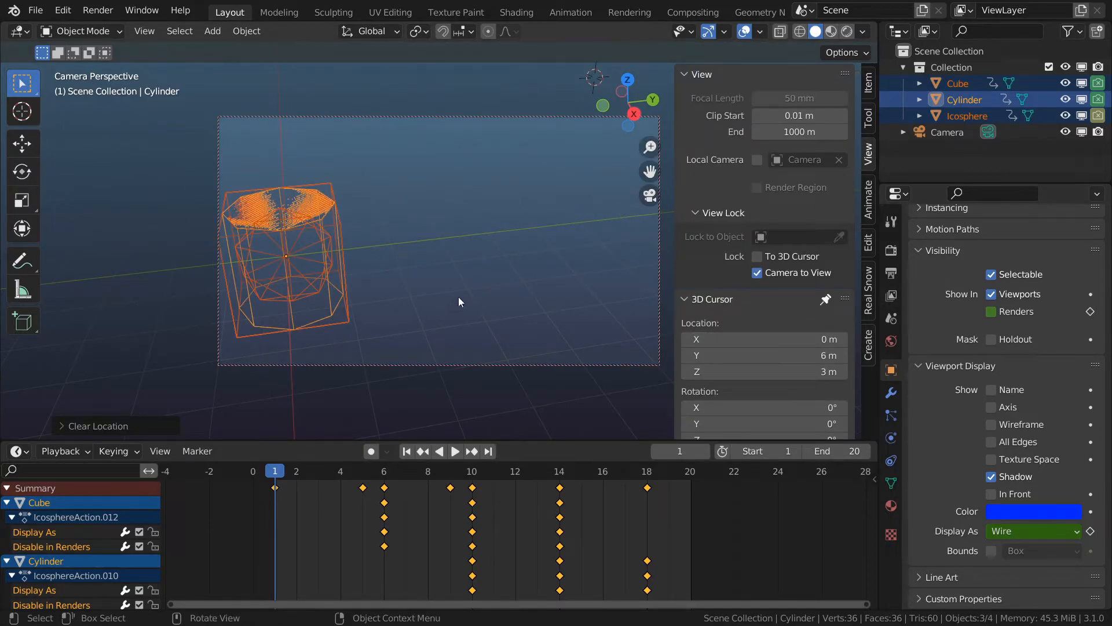
pyautogui.moveTo(487, 299)
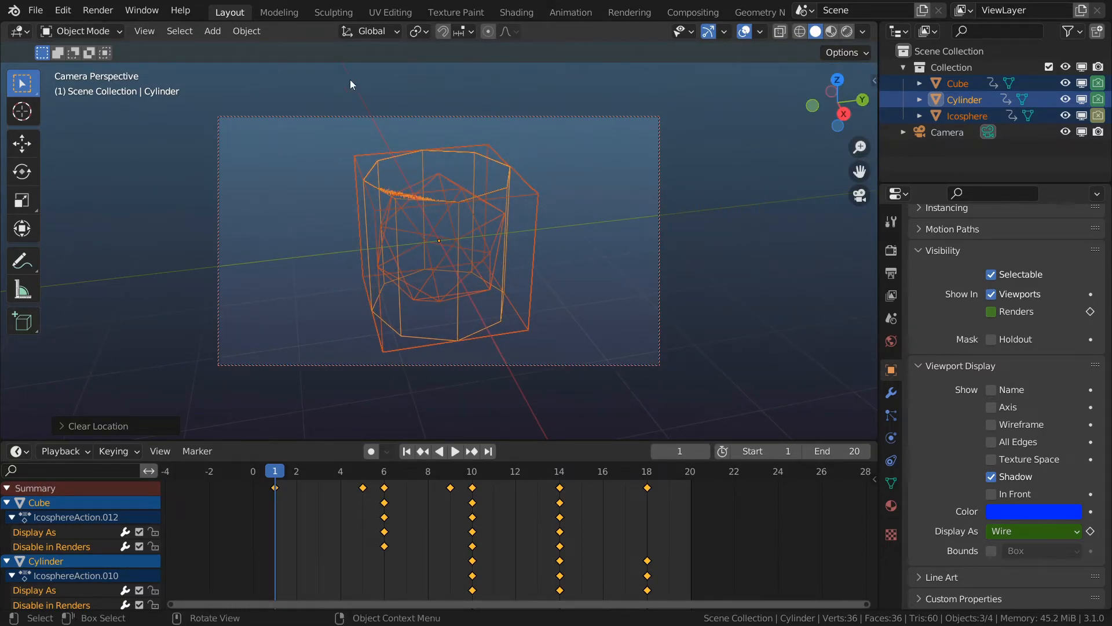
# Turn off viewport overlays and play the animation to watch each shape appear
pyautogui.click(744, 31)
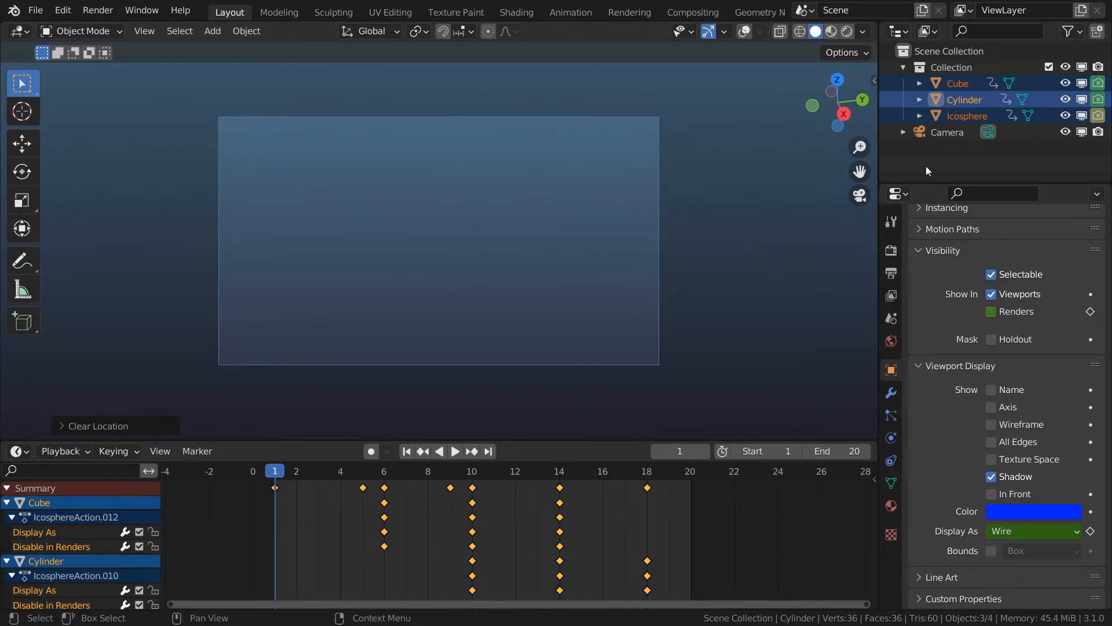
pyautogui.click(455, 451)
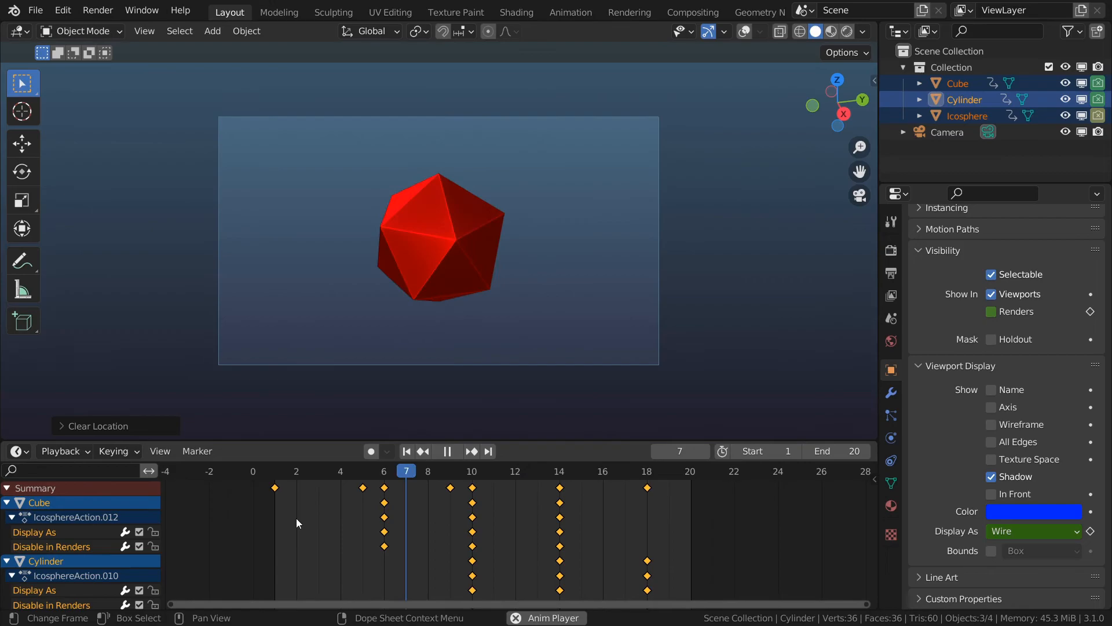
pyautogui.click(471, 471)
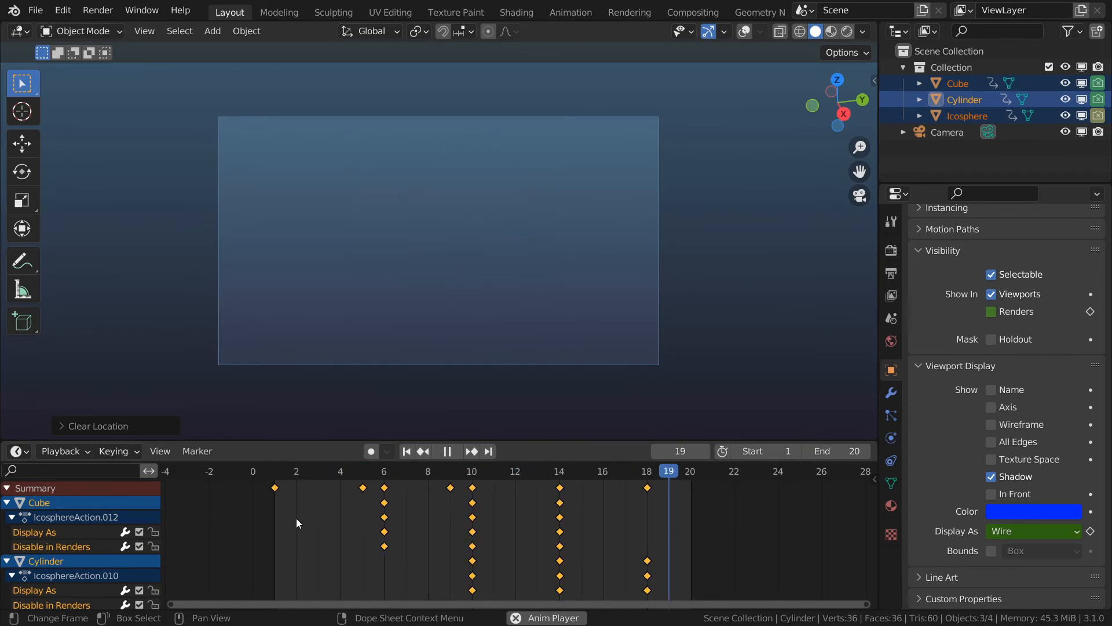
pyautogui.click(296, 470)
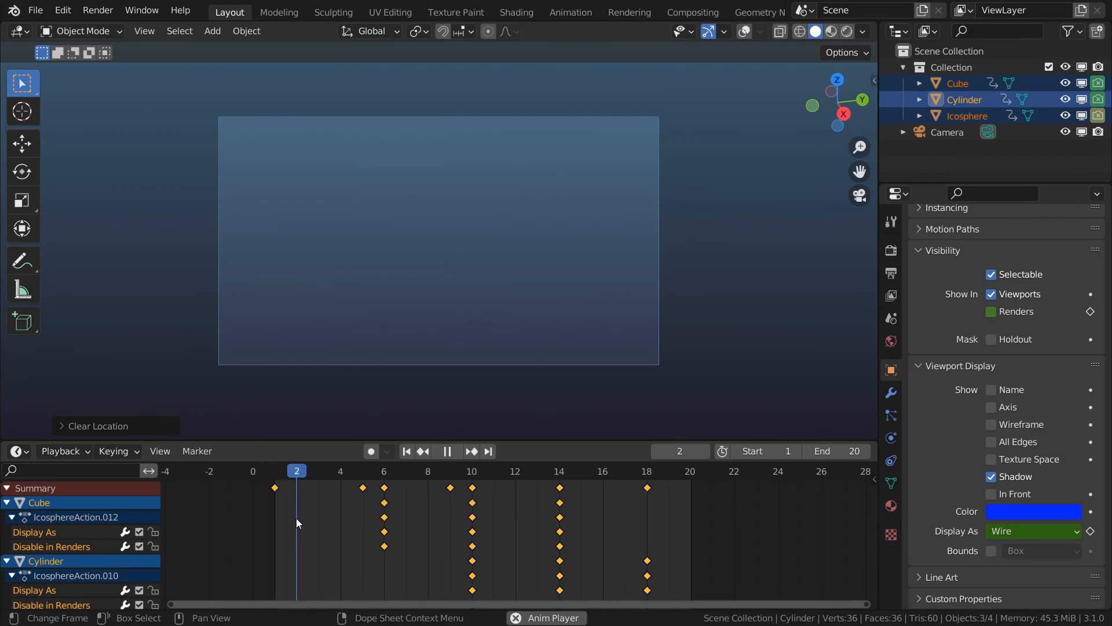
pyautogui.click(471, 470)
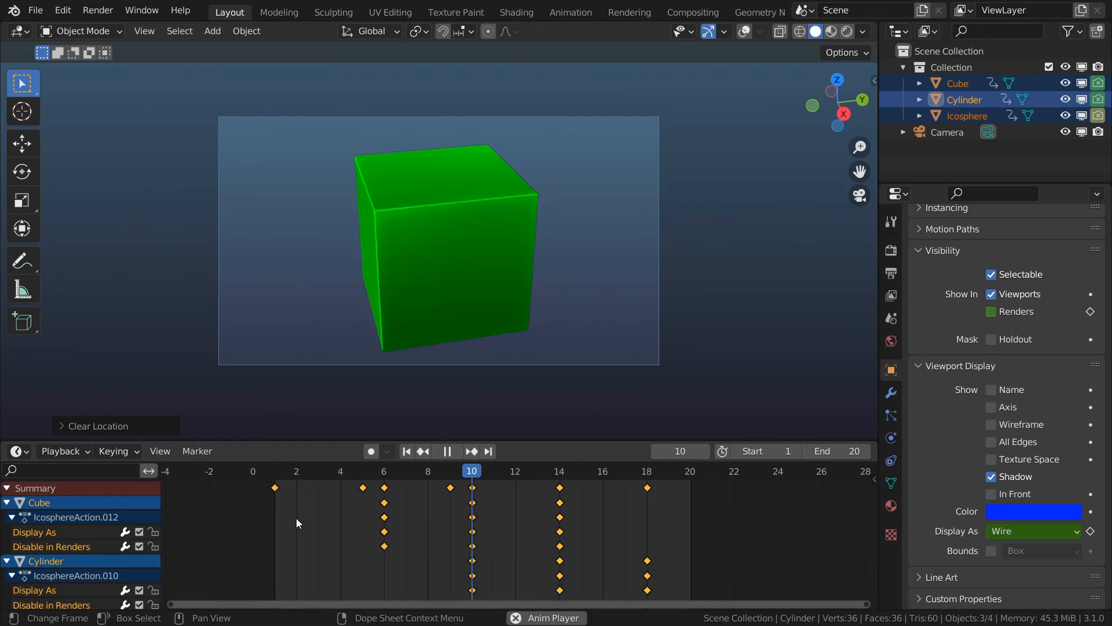